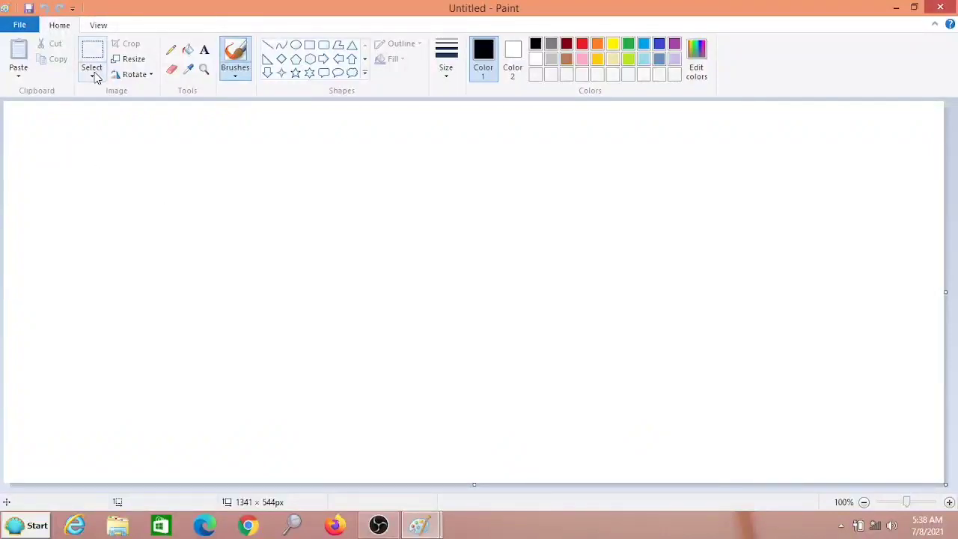
mouse_move(91, 72)
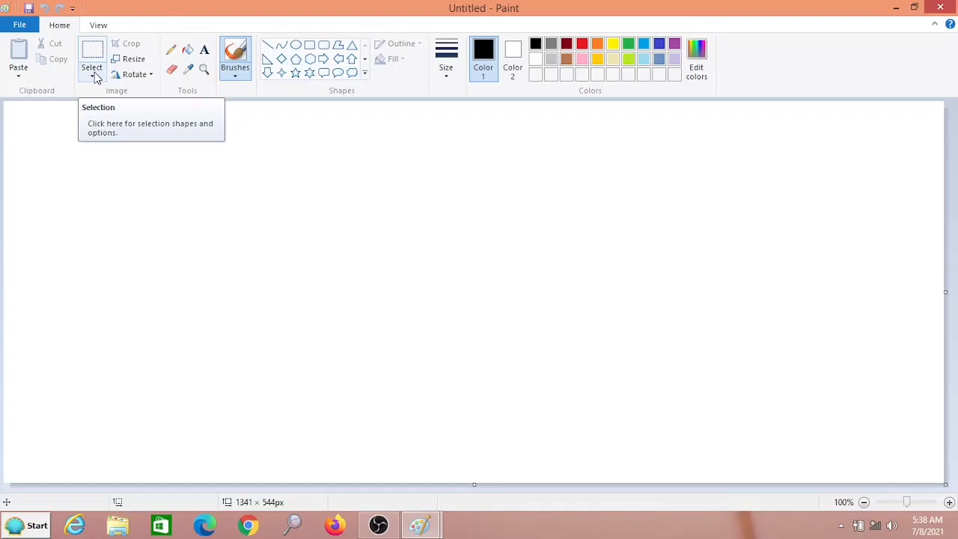
mouse_move(616, 53)
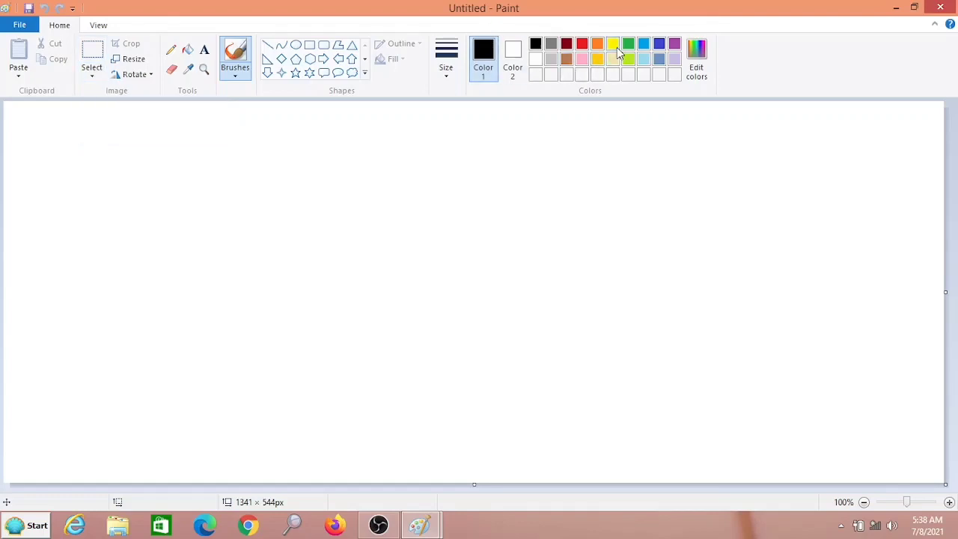
mouse_move(407, 62)
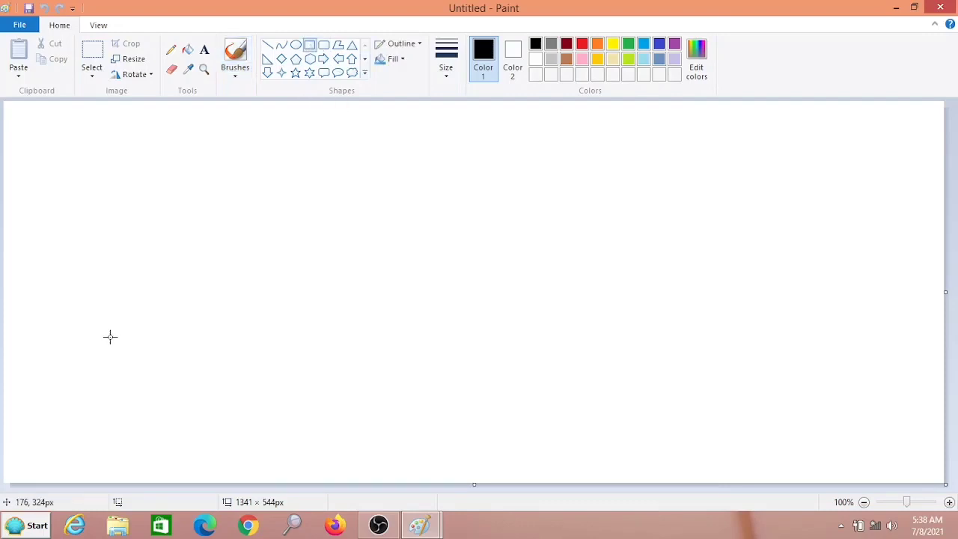
mouse_move(81, 173)
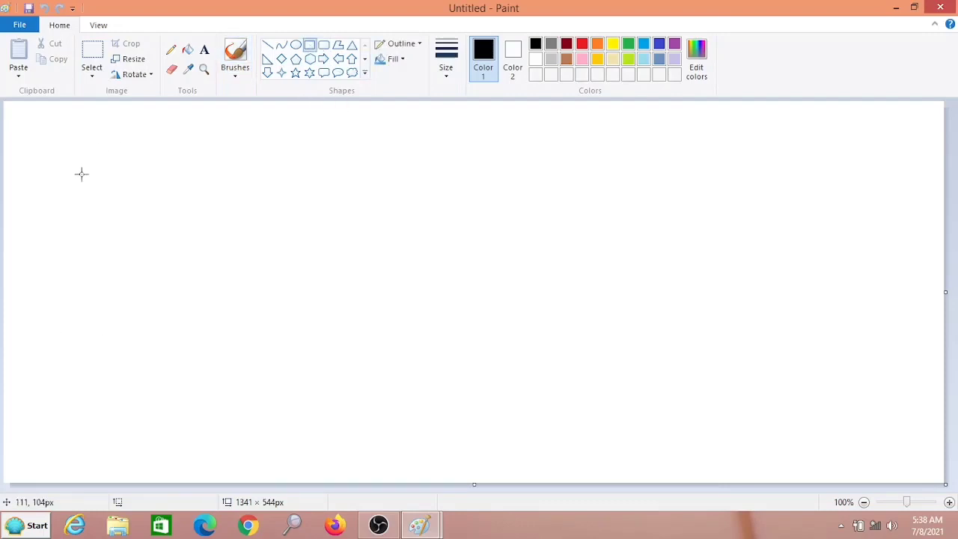
Step: Draw a rectangle on the left of the canvas and fill it solid green
left_click_drag(81, 174, 410, 345)
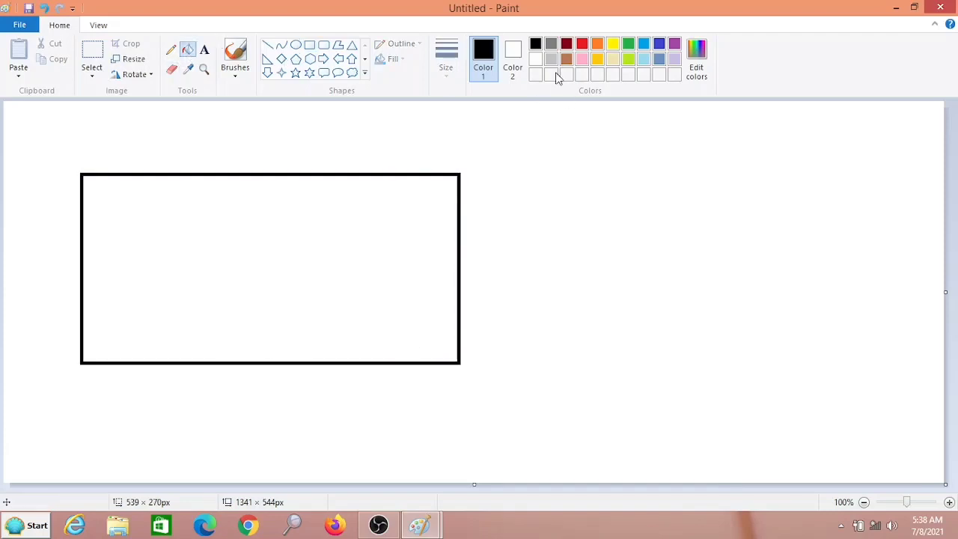
left_click(628, 43)
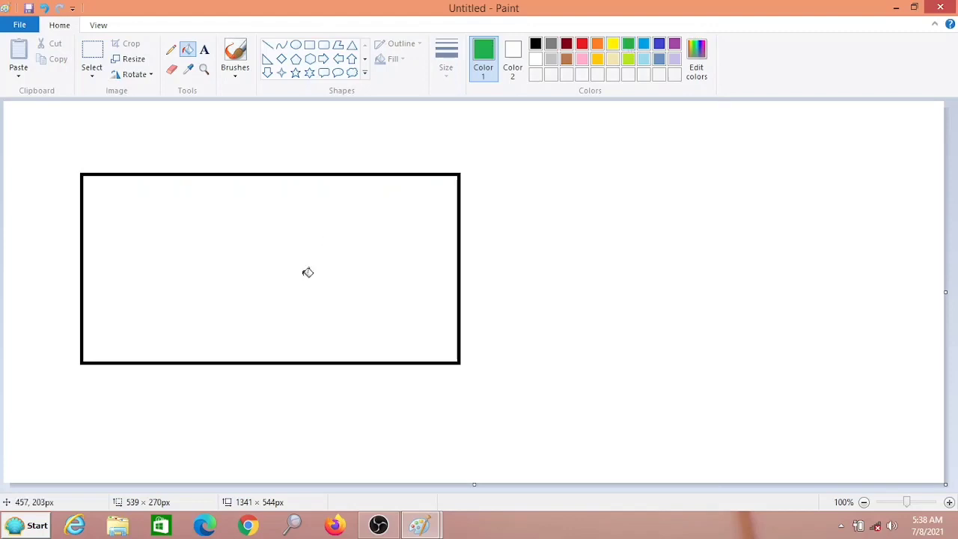
left_click(307, 272)
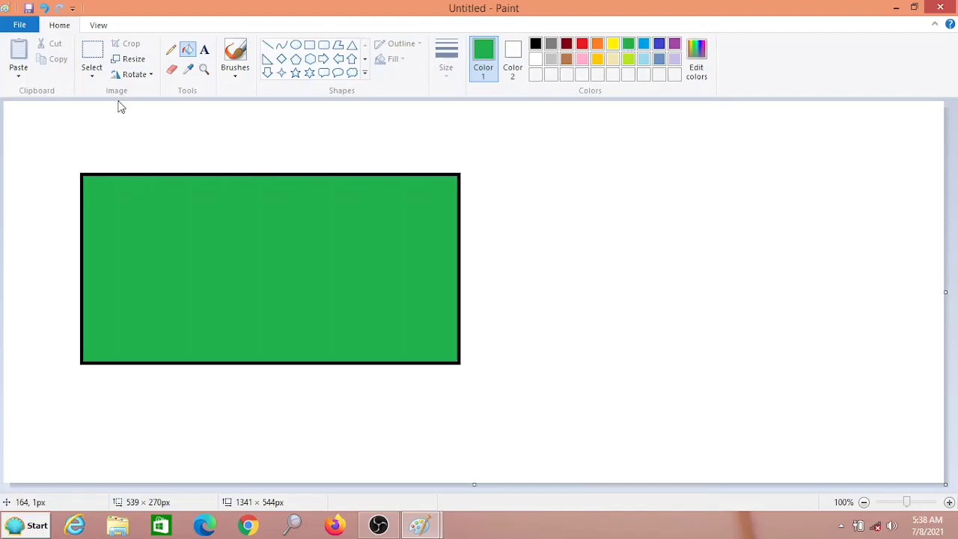
Step: Trace a closed free-form selection blob inside the green rectangle
left_click(91, 67)
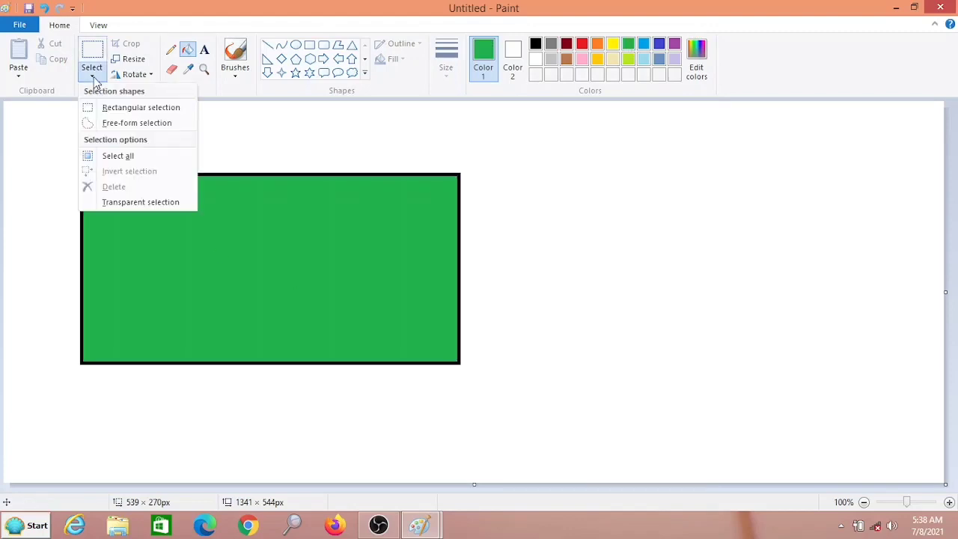
mouse_move(136, 123)
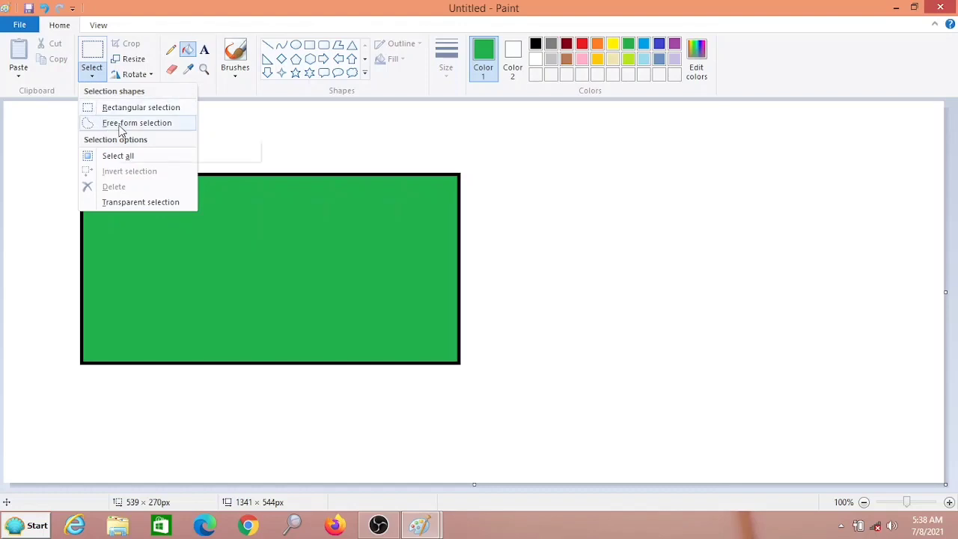
mouse_move(108, 129)
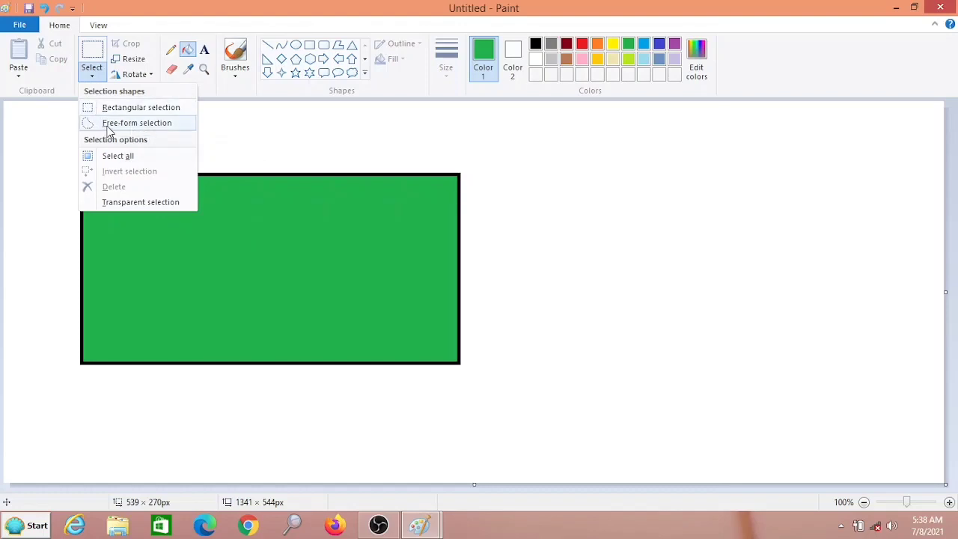
mouse_move(155, 132)
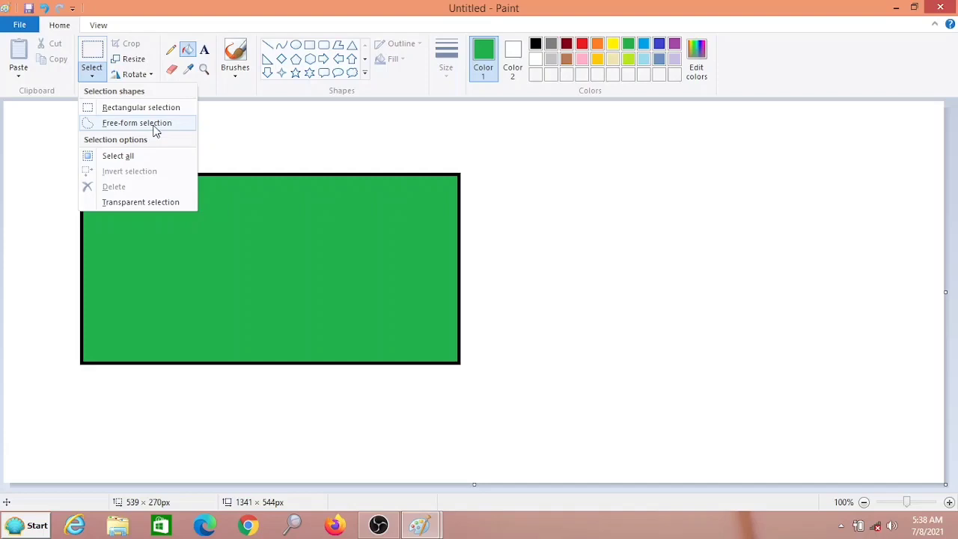
left_click(136, 123)
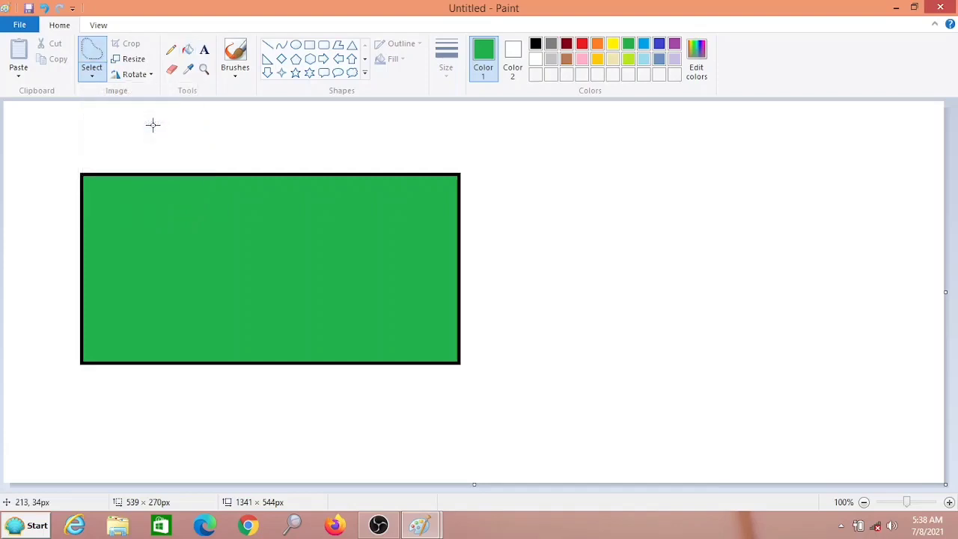
mouse_move(126, 251)
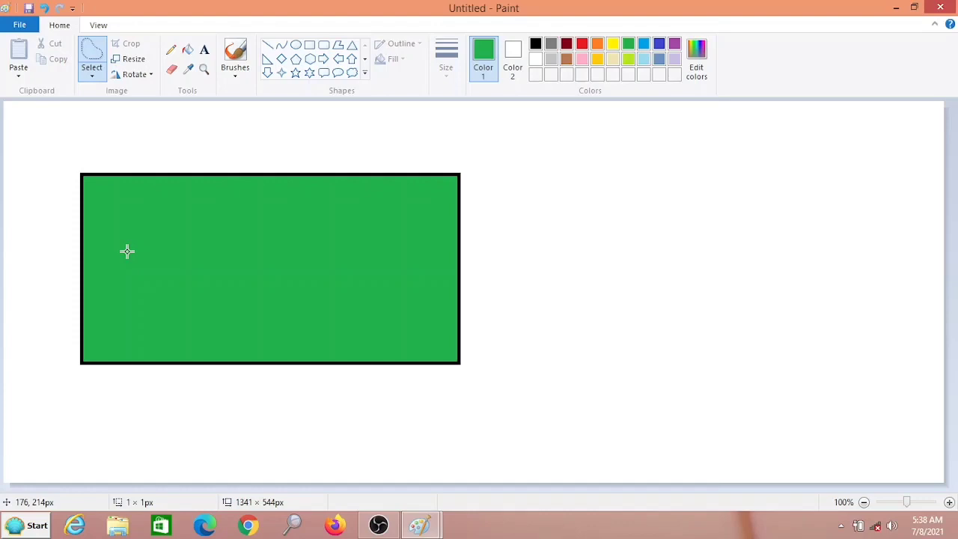
left_click_drag(127, 251, 234, 202)
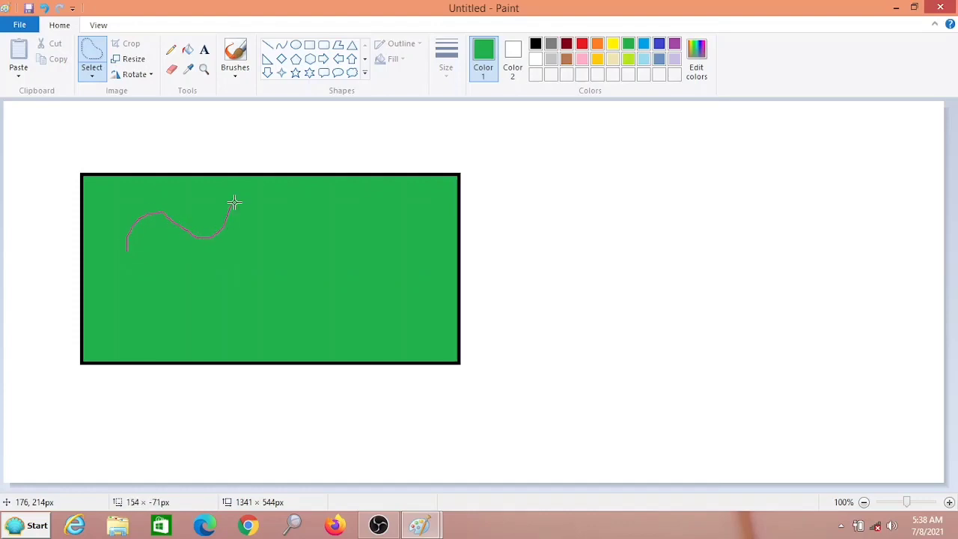
left_click_drag(234, 202, 271, 236)
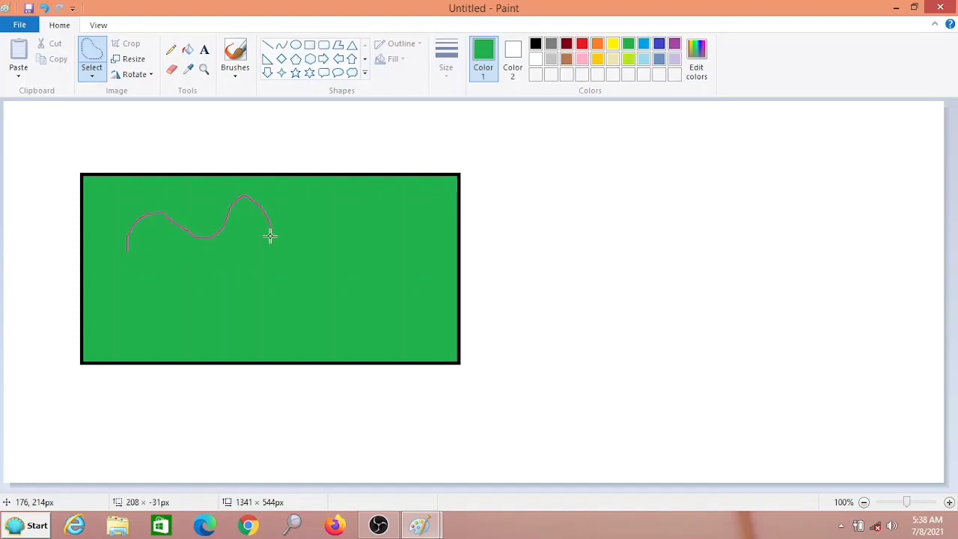
left_click_drag(270, 237, 315, 231)
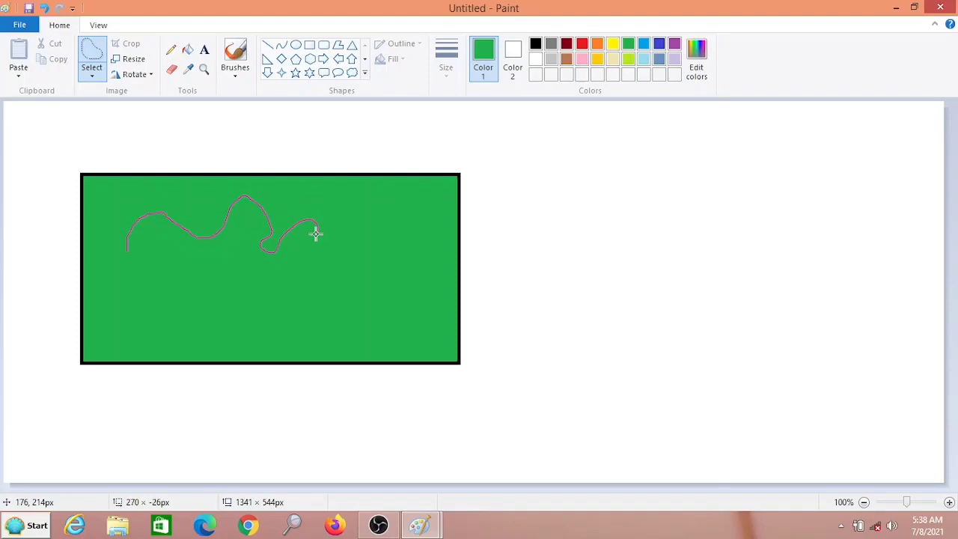
left_click_drag(314, 234, 231, 271)
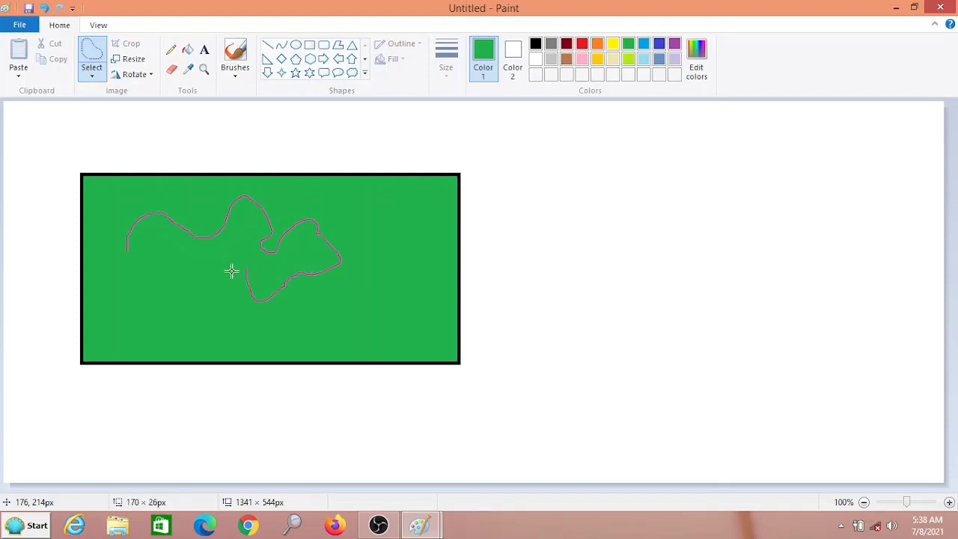
left_click_drag(231, 273, 138, 261)
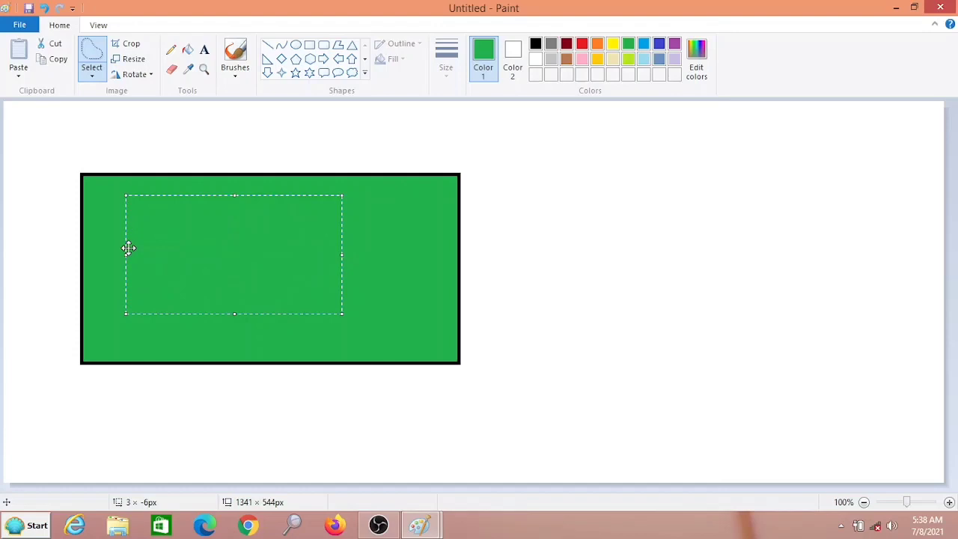
mouse_move(222, 254)
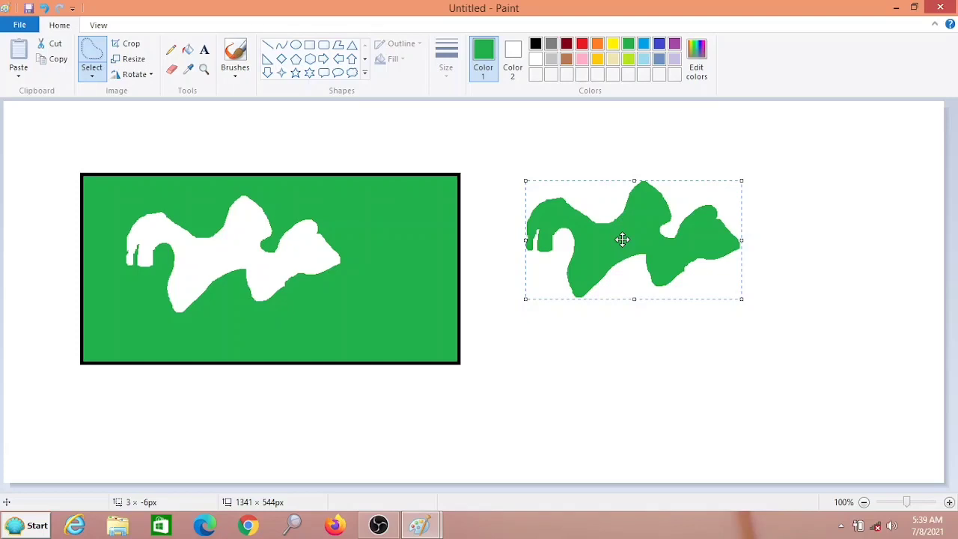
mouse_move(632, 238)
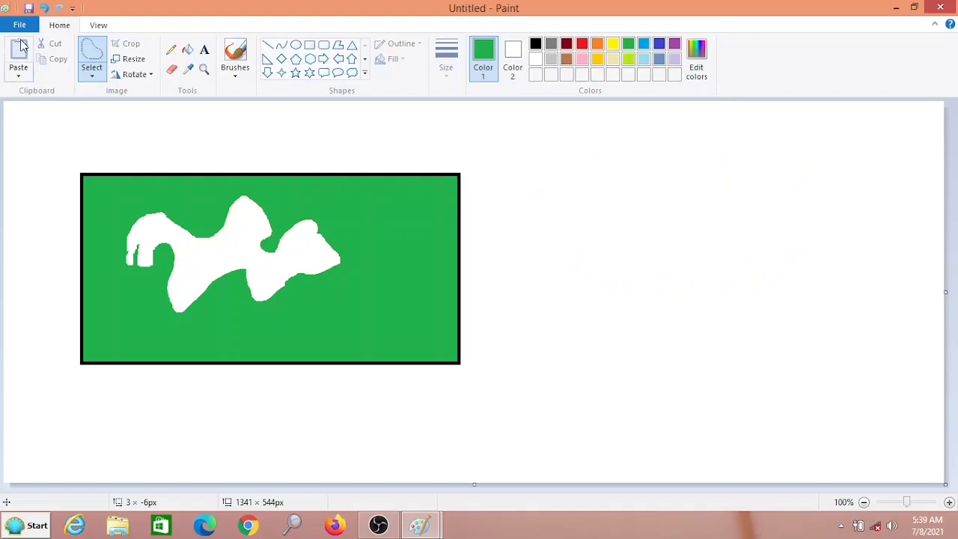
Step: Start a new blank picture, discarding the current drawing without saving
left_click(20, 24)
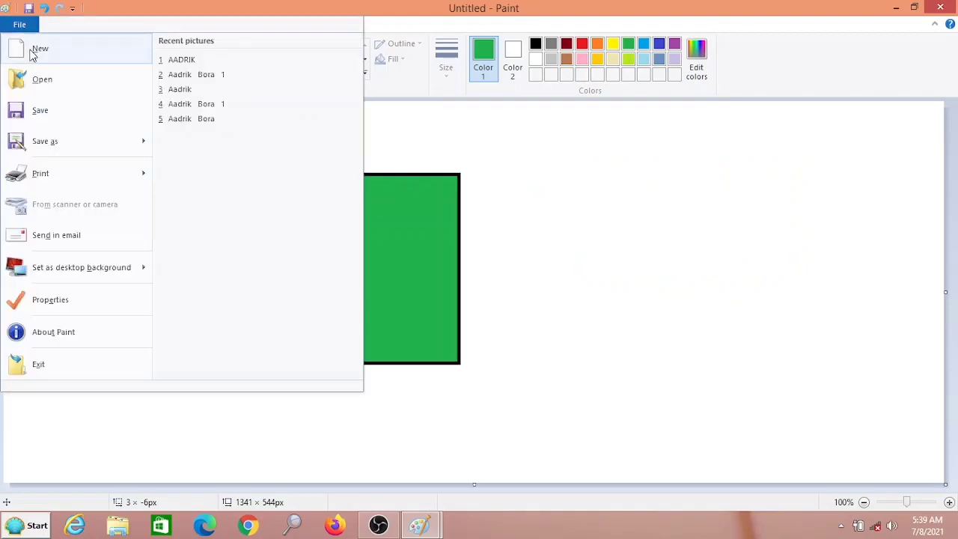
left_click(39, 48)
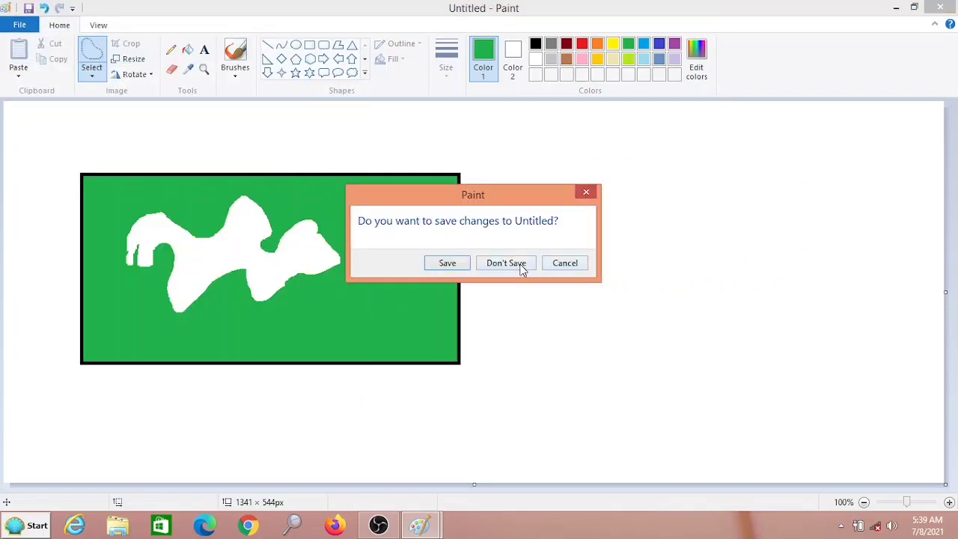
left_click(506, 263)
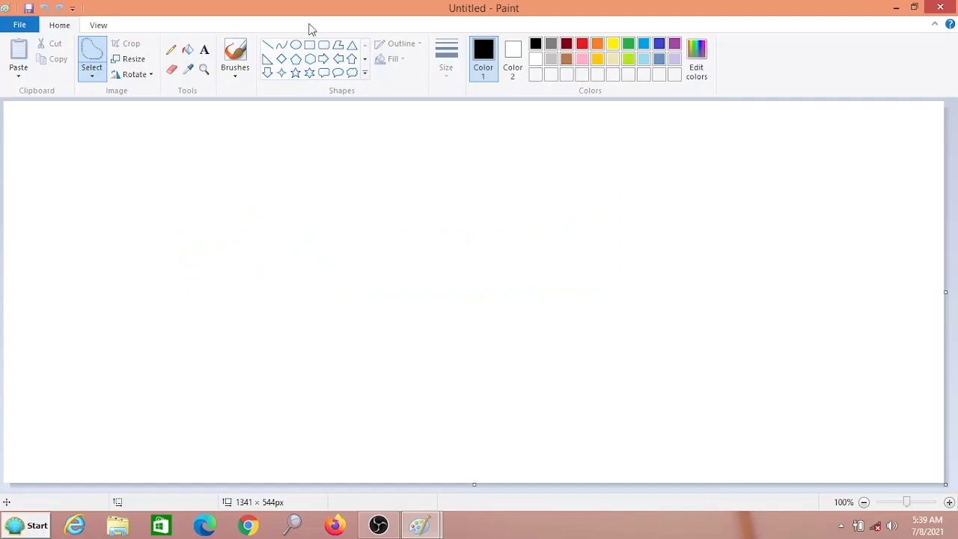
mouse_move(322, 63)
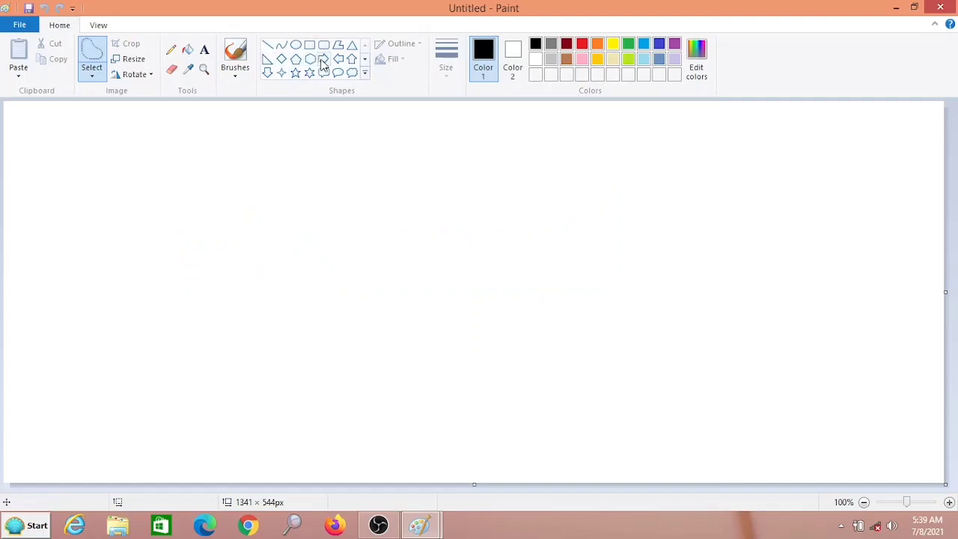
Step: Draw a large right-pointing arrow on the left of the canvas and fill it red
left_click(324, 58)
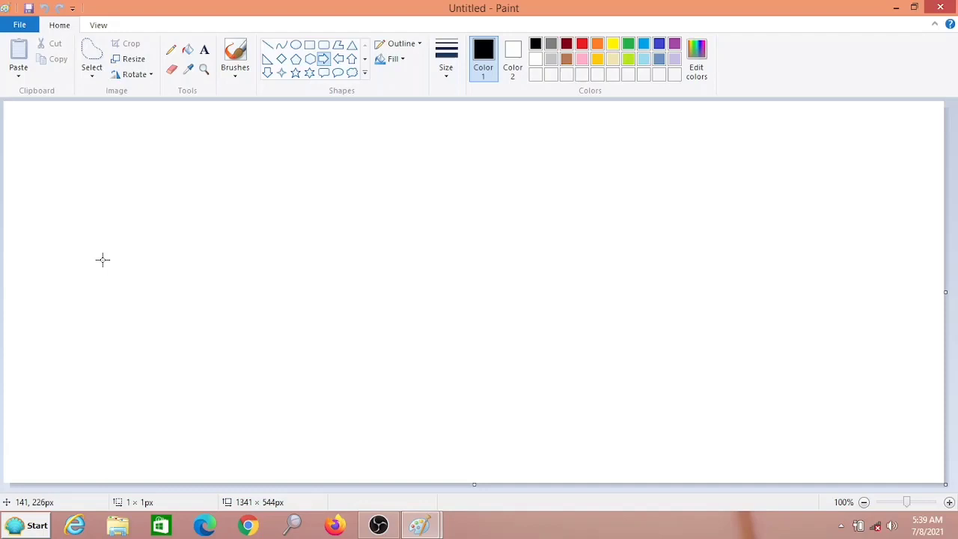
left_click_drag(102, 260, 629, 446)
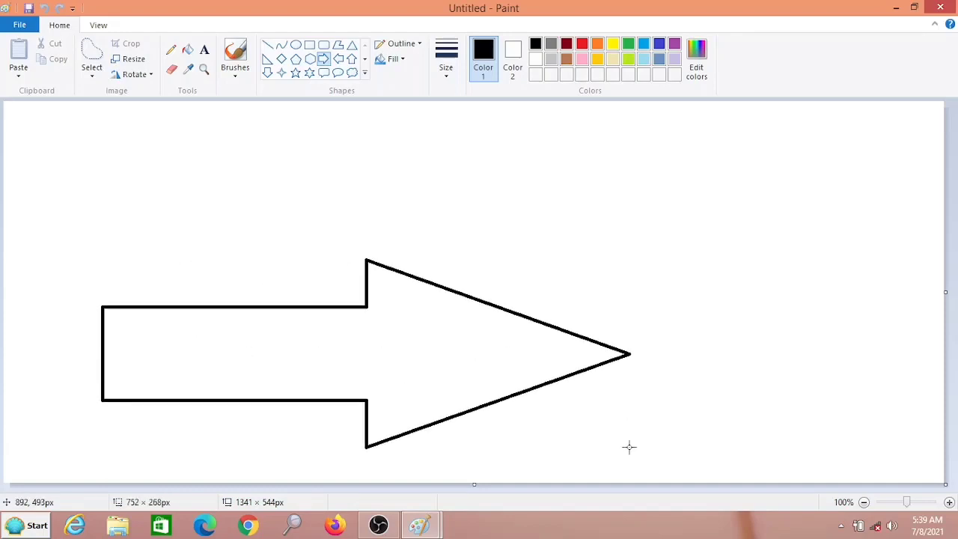
left_click(91, 57)
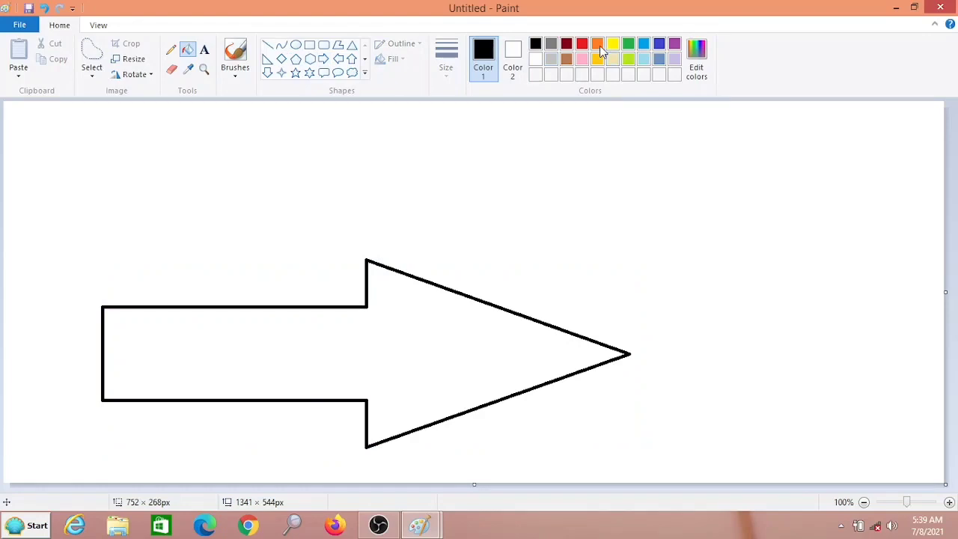
left_click(353, 345)
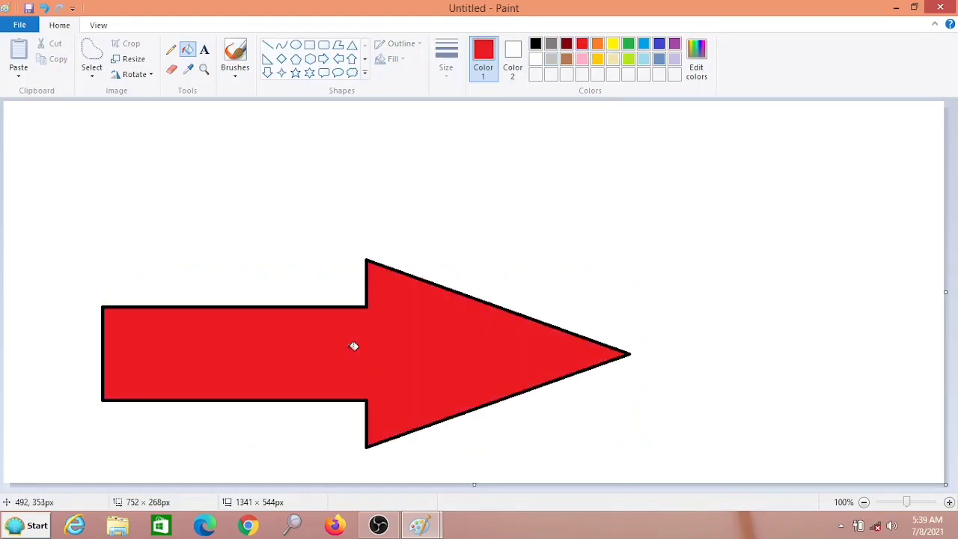
mouse_move(178, 217)
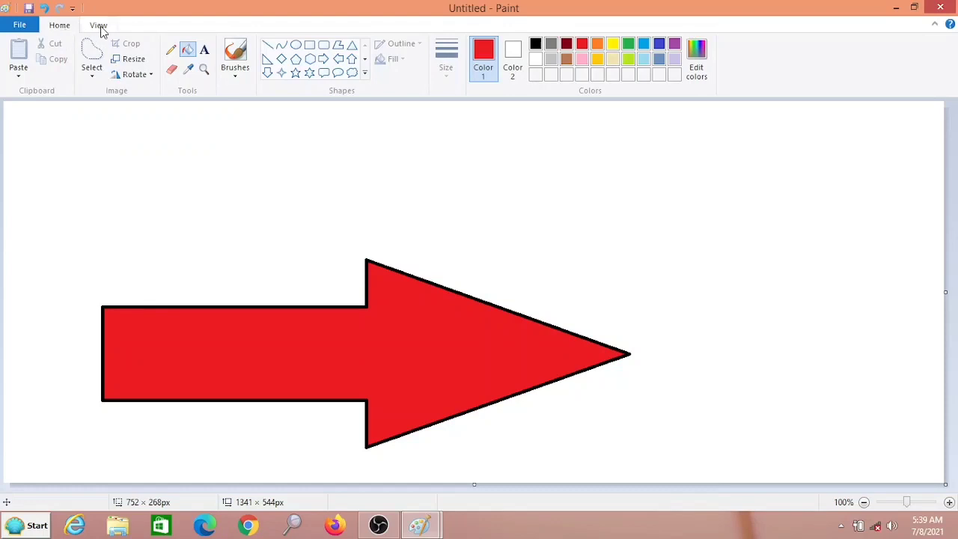
left_click(99, 24)
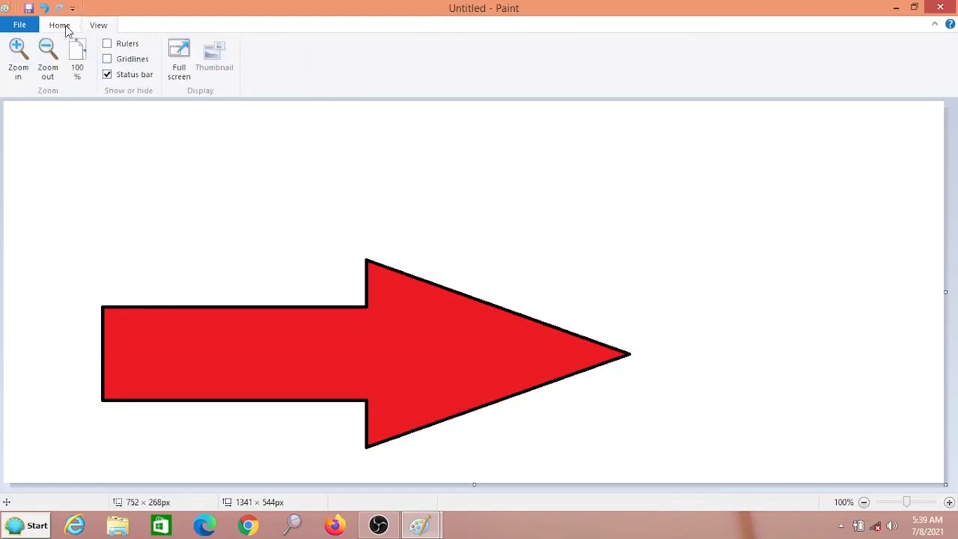
left_click(59, 24)
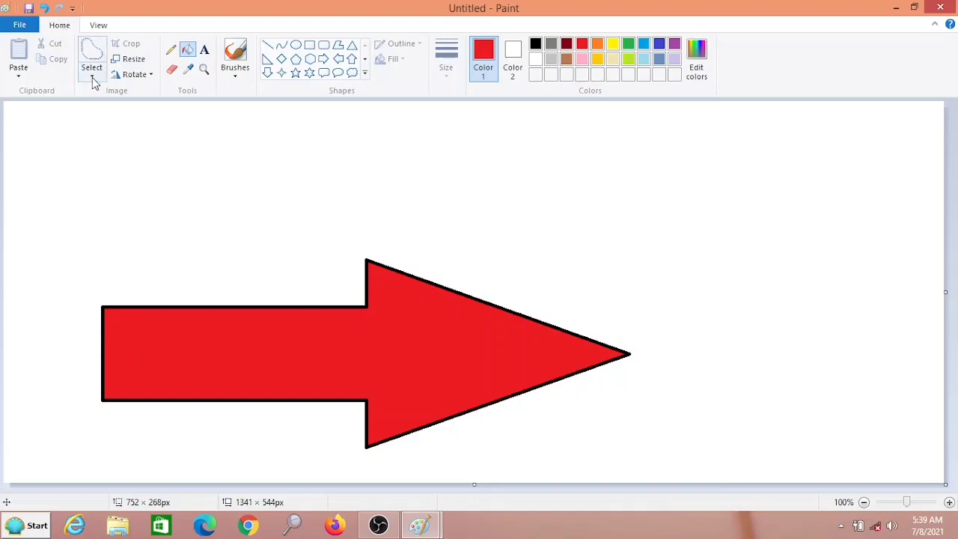
Step: Cut a free-form piece out of the red arrow and move it to the upper right
left_click(91, 67)
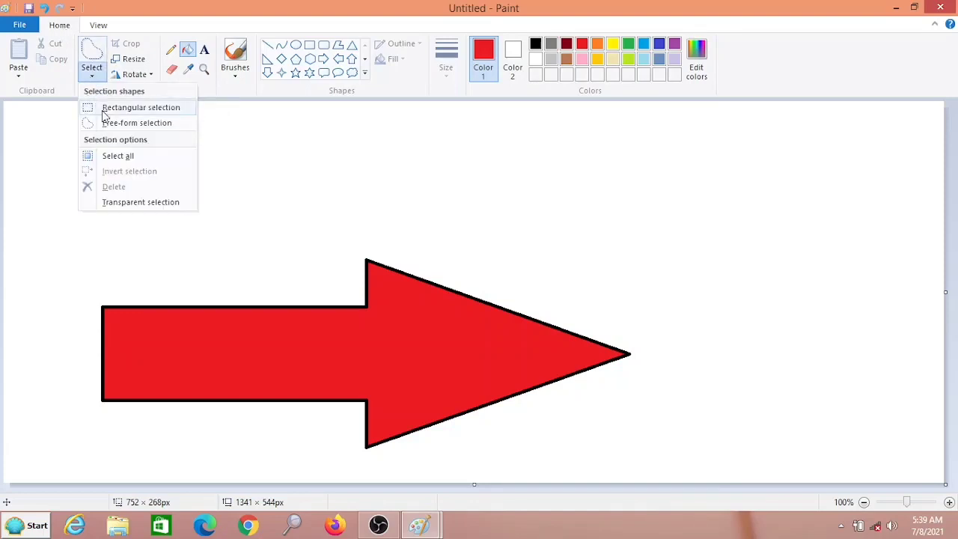
mouse_move(136, 122)
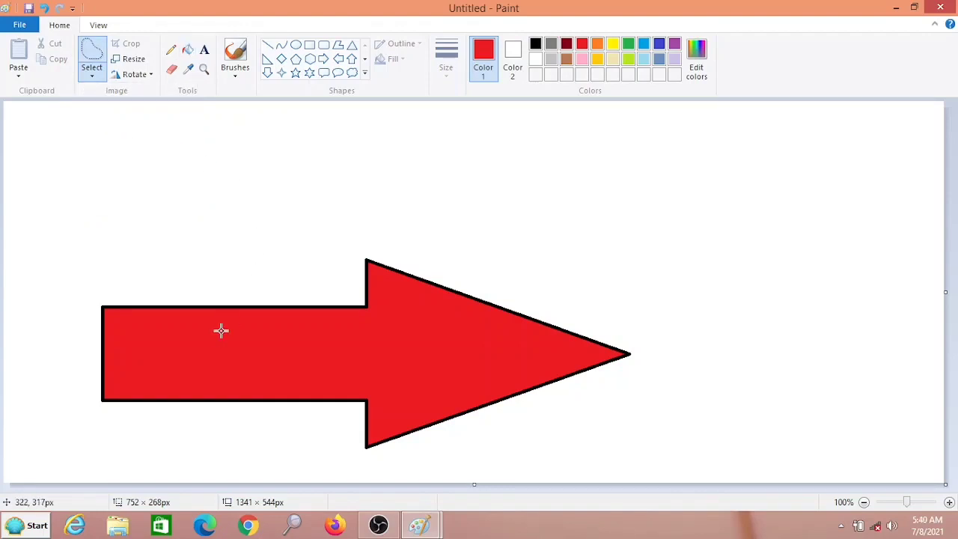
mouse_move(215, 338)
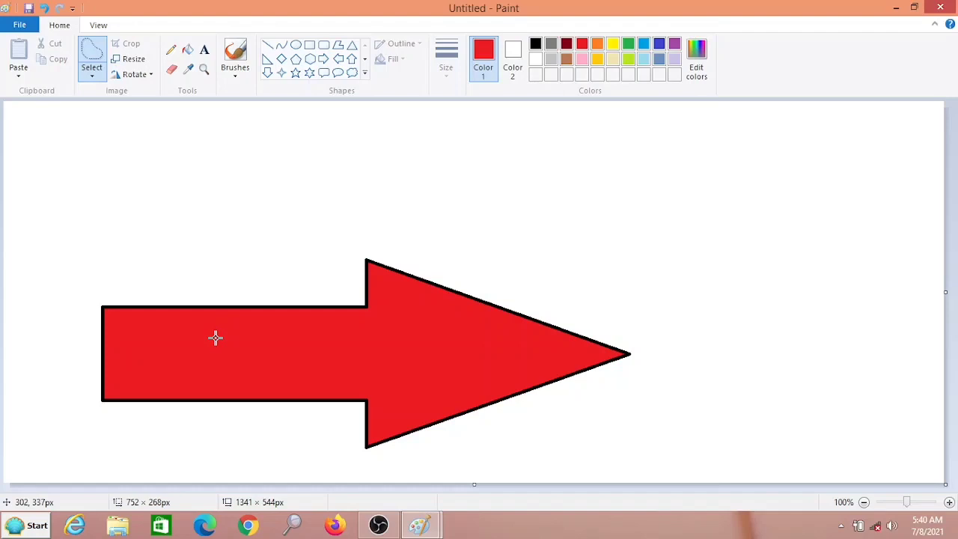
left_click_drag(216, 339, 294, 365)
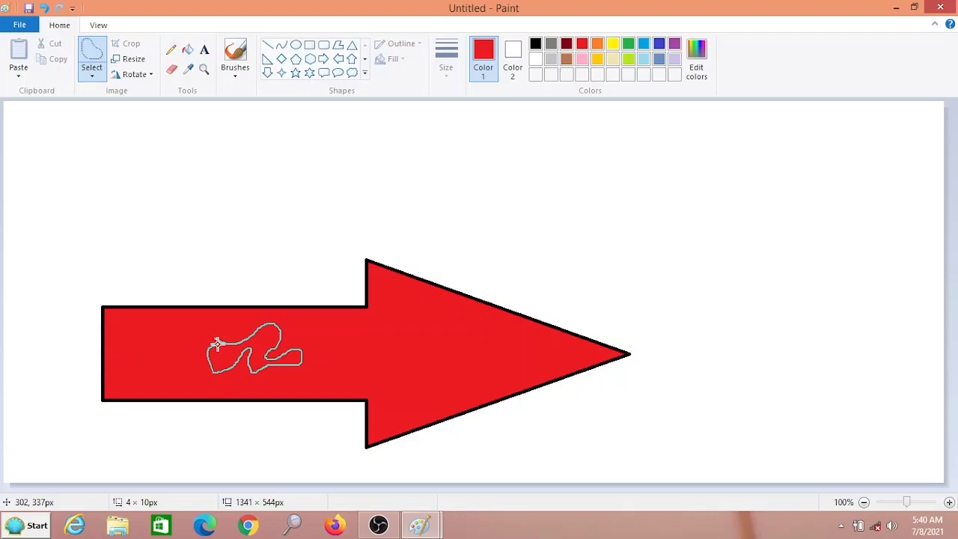
left_click_drag(217, 345, 225, 314)
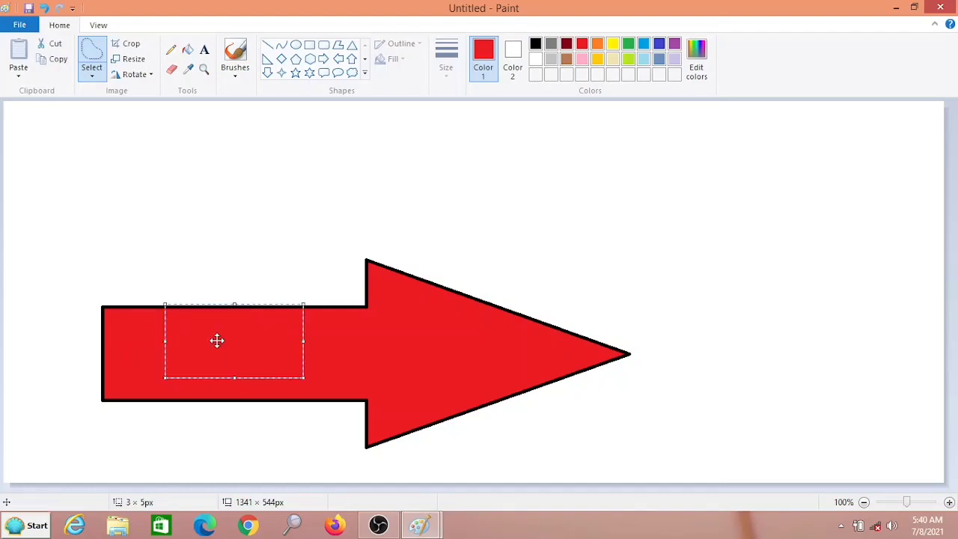
left_click_drag(217, 342, 722, 257)
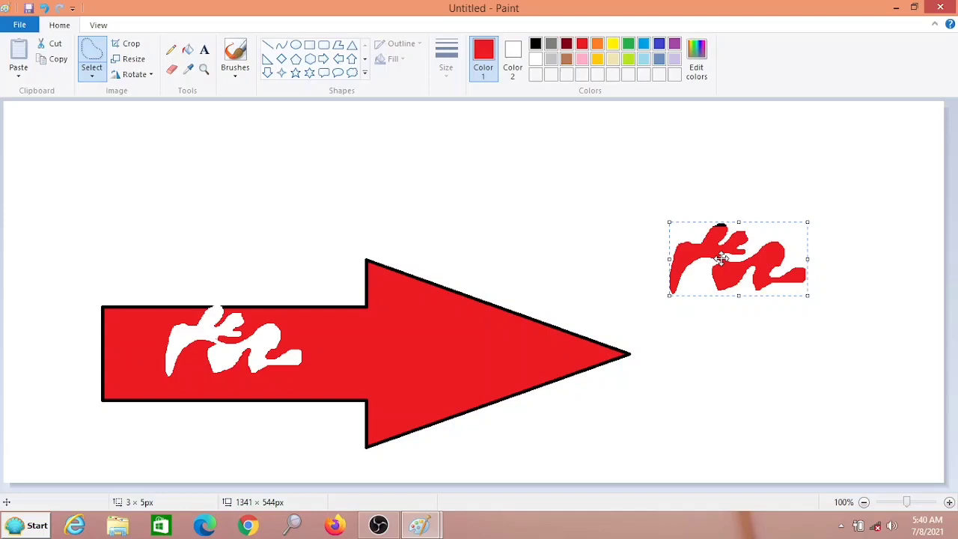
mouse_move(146, 129)
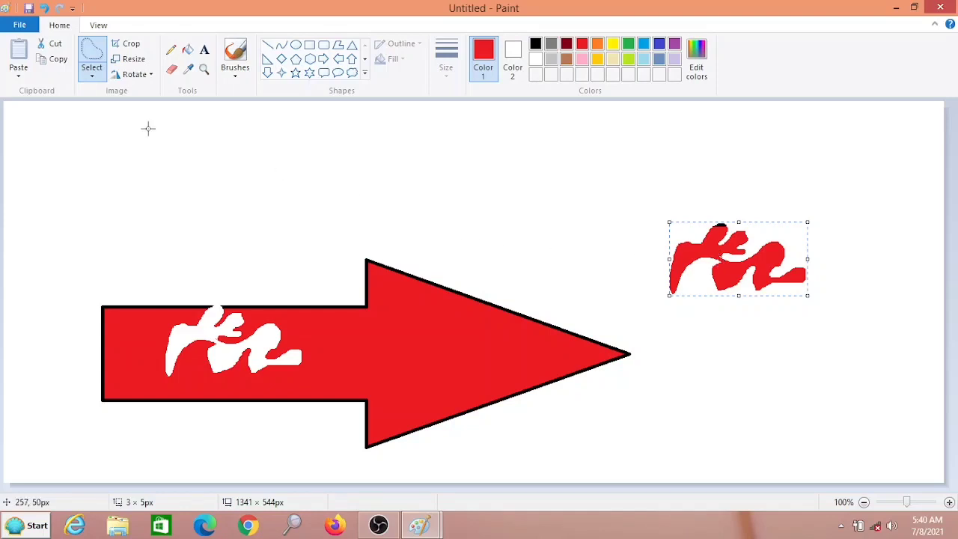
Step: Make a rectangular selection inside the arrow head and nudge it aside
left_click(92, 62)
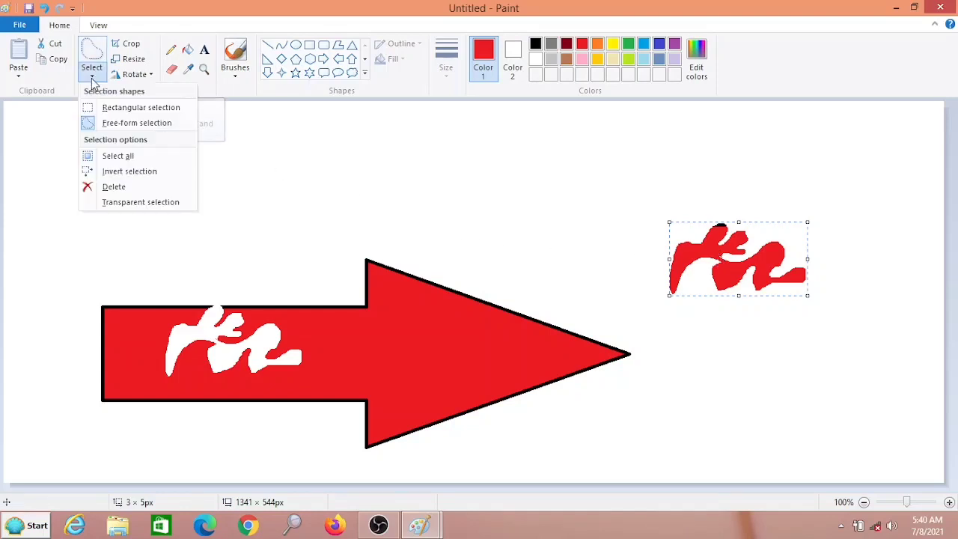
mouse_move(141, 108)
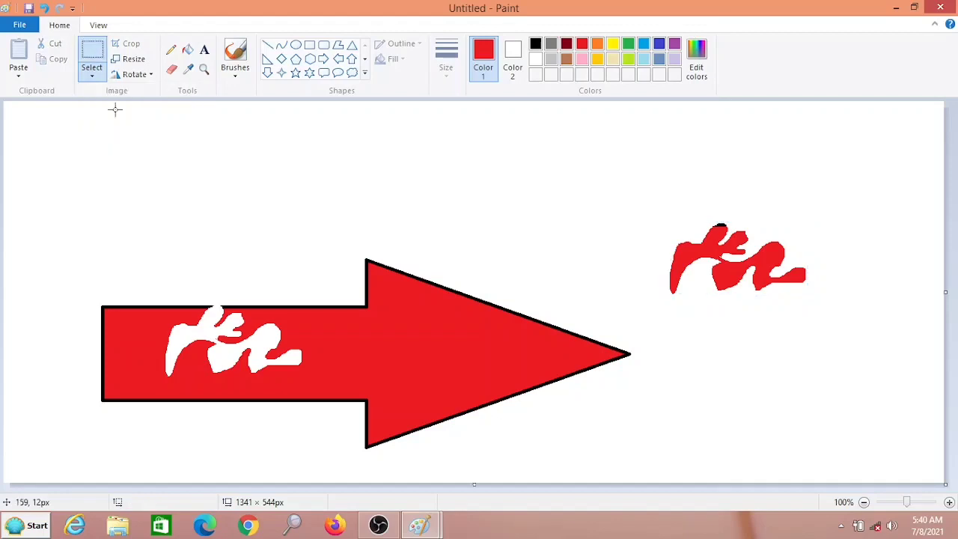
mouse_move(388, 327)
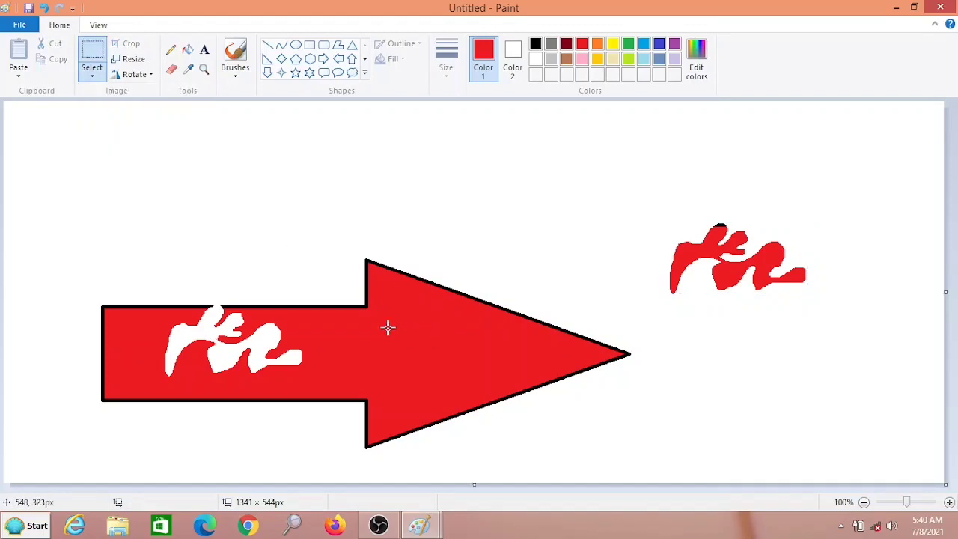
left_click_drag(386, 326, 473, 386)
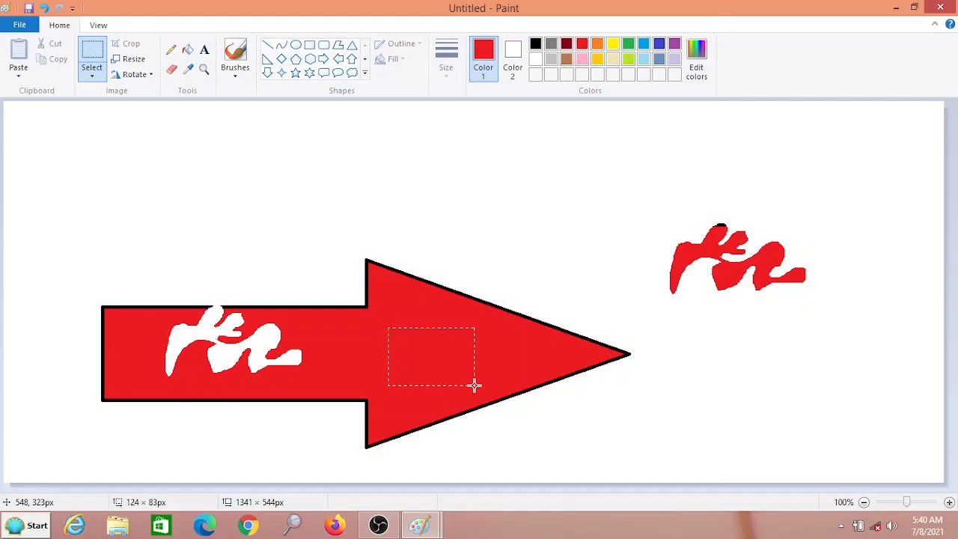
left_click_drag(477, 386, 506, 387)
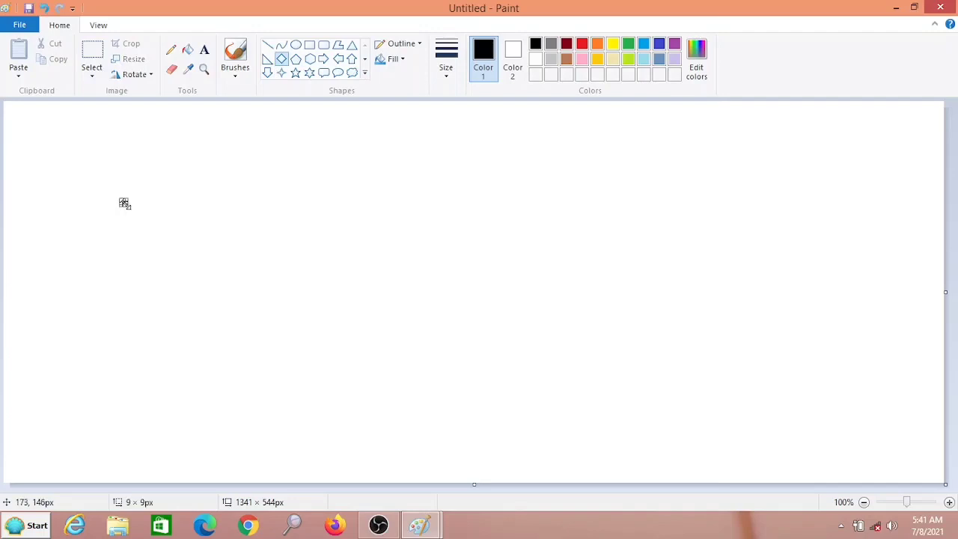
mouse_move(145, 180)
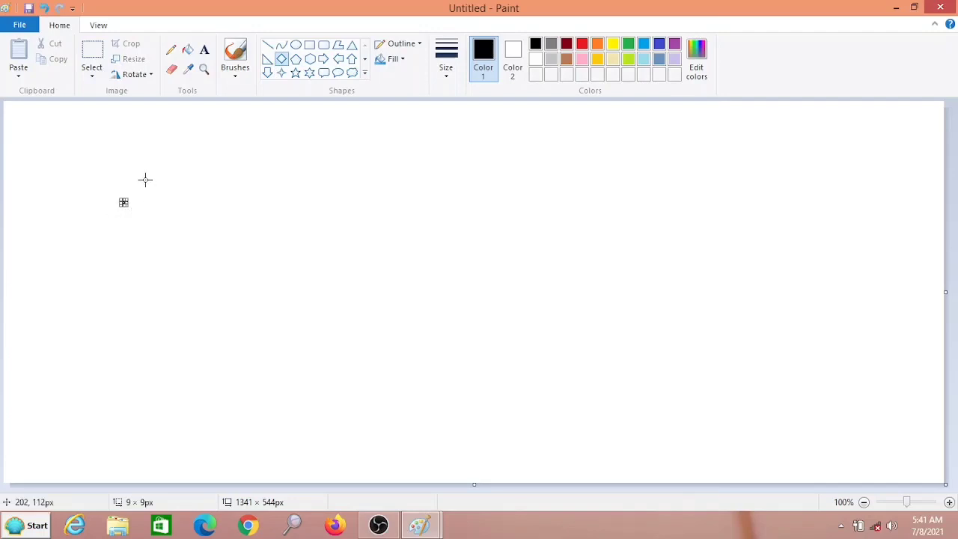
Step: Draw two overlapping diamonds in a row and choose green then brown fill colours
left_click_drag(145, 180, 434, 392)
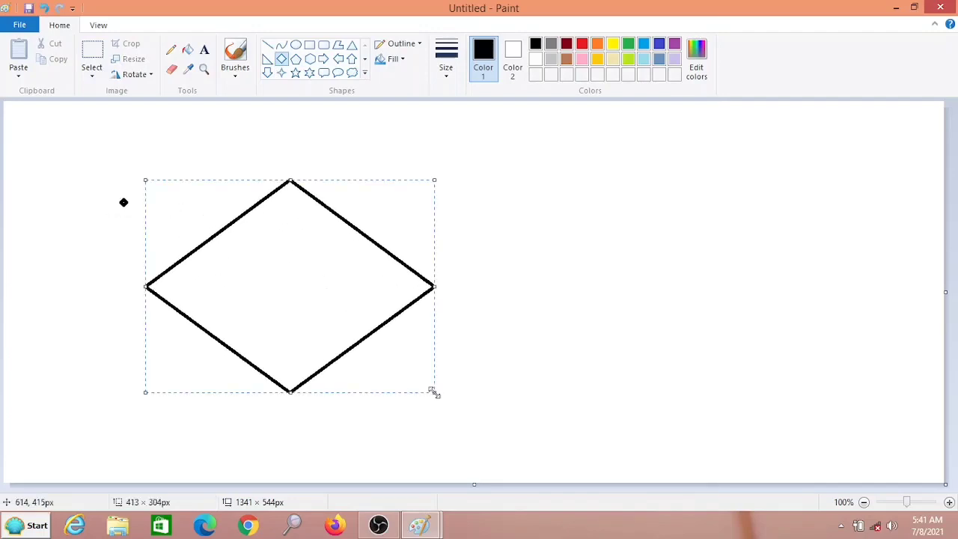
mouse_move(392, 163)
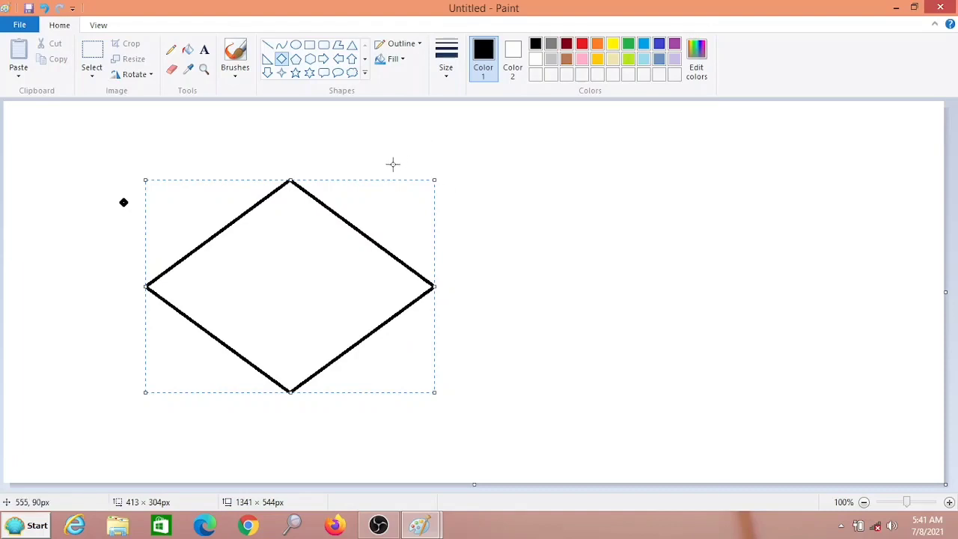
left_click_drag(392, 165, 636, 418)
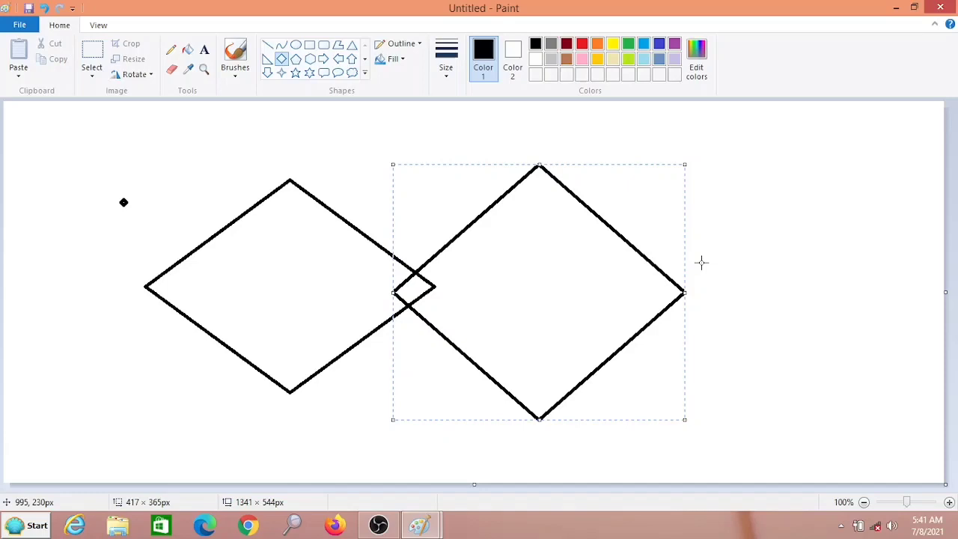
mouse_move(674, 170)
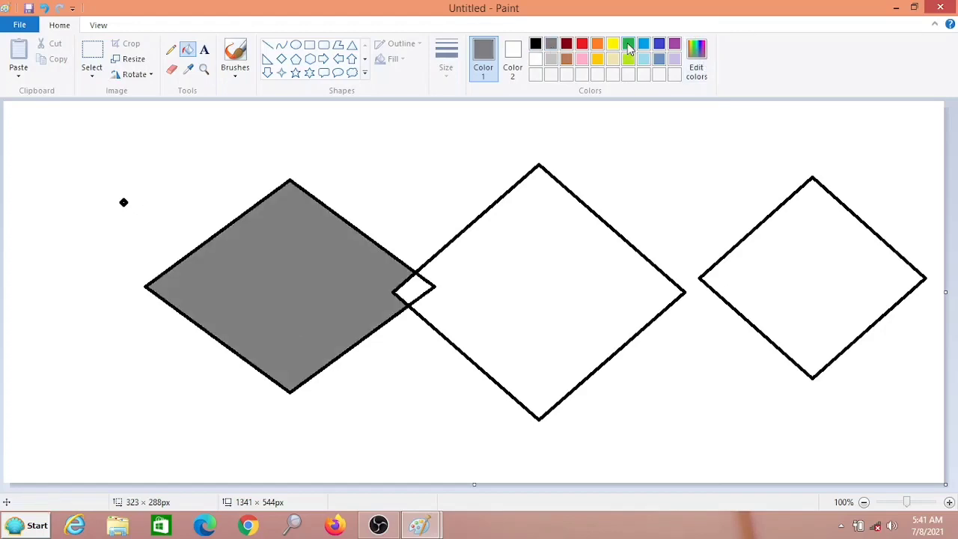
left_click(554, 239)
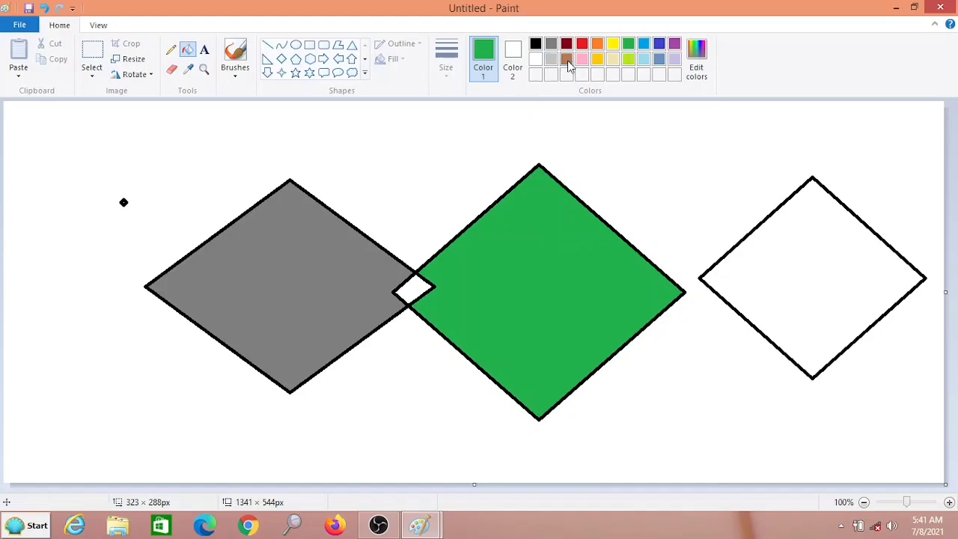
left_click(563, 59)
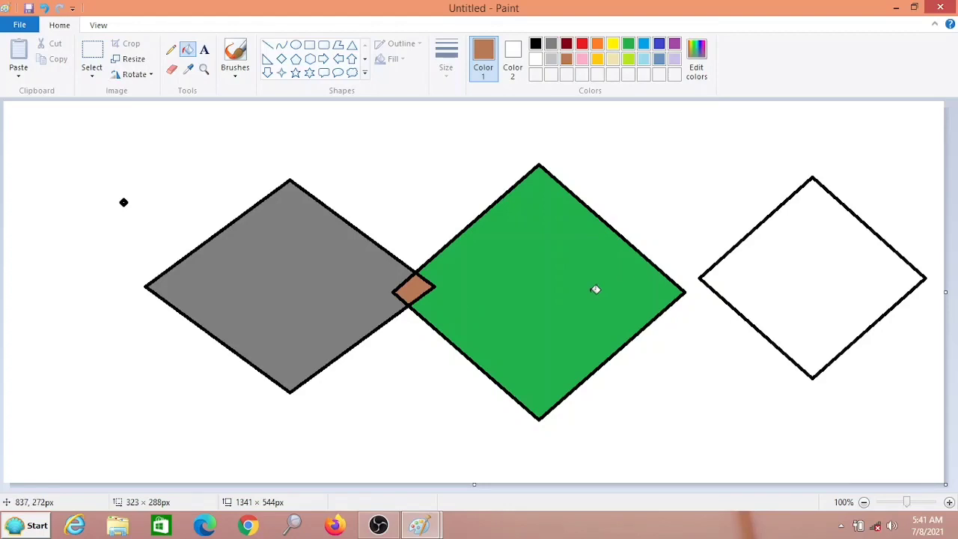
mouse_move(407, 327)
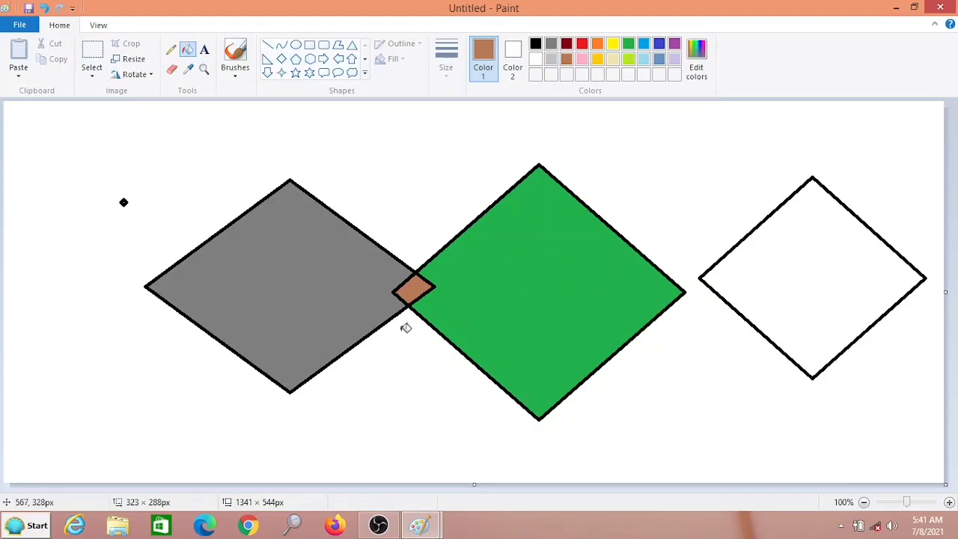
mouse_move(828, 258)
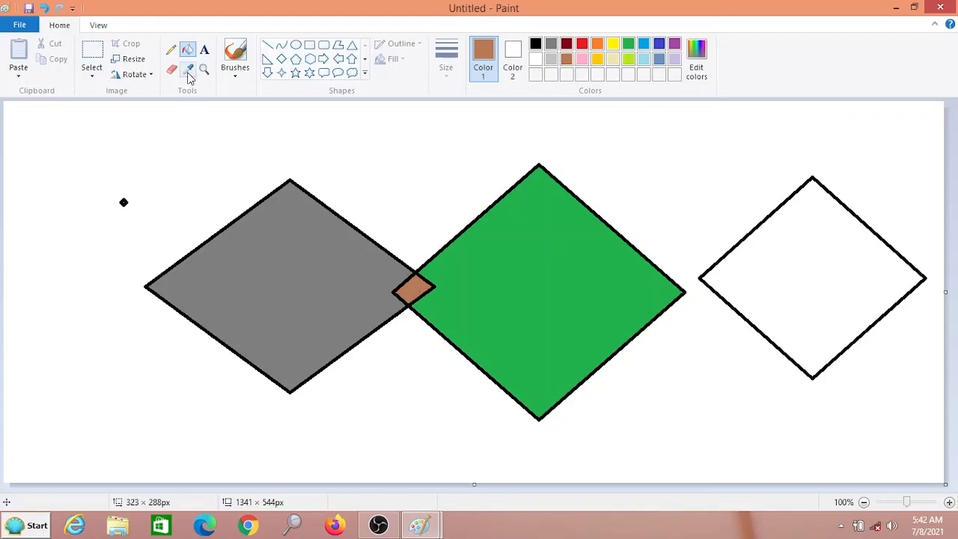
mouse_move(189, 68)
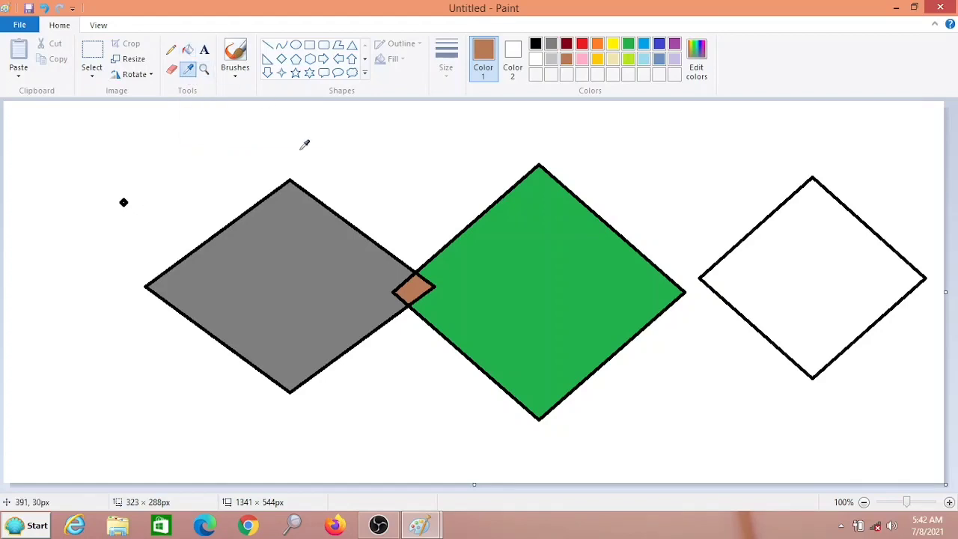
mouse_move(422, 269)
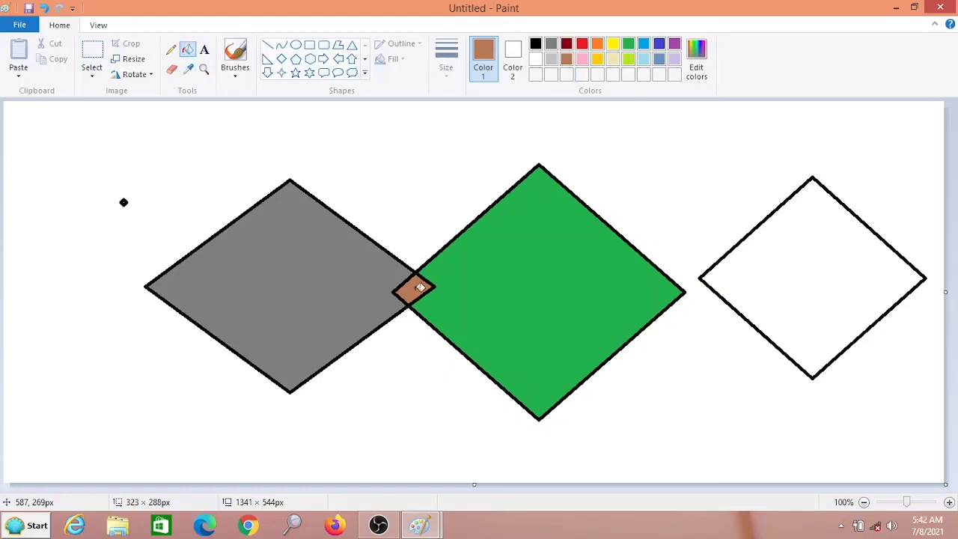
mouse_move(691, 173)
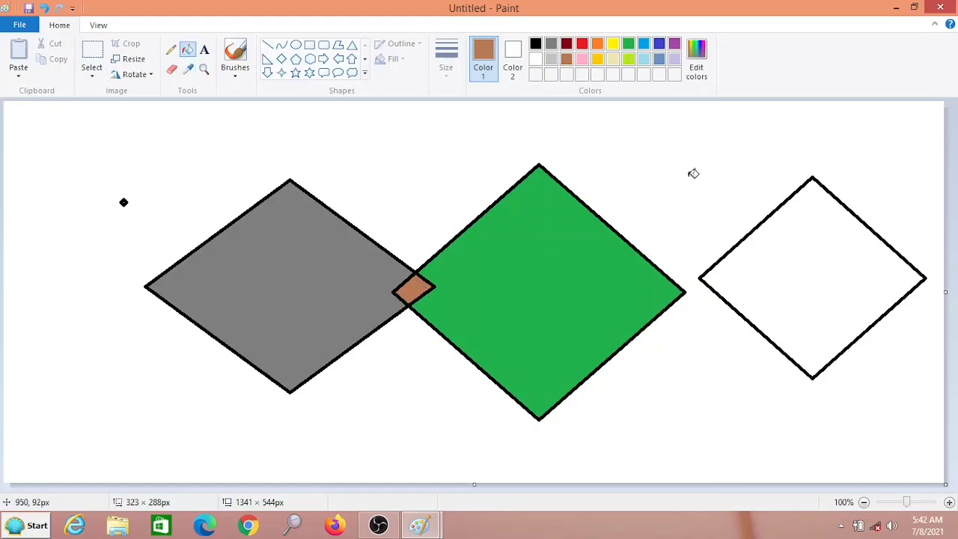
mouse_move(807, 241)
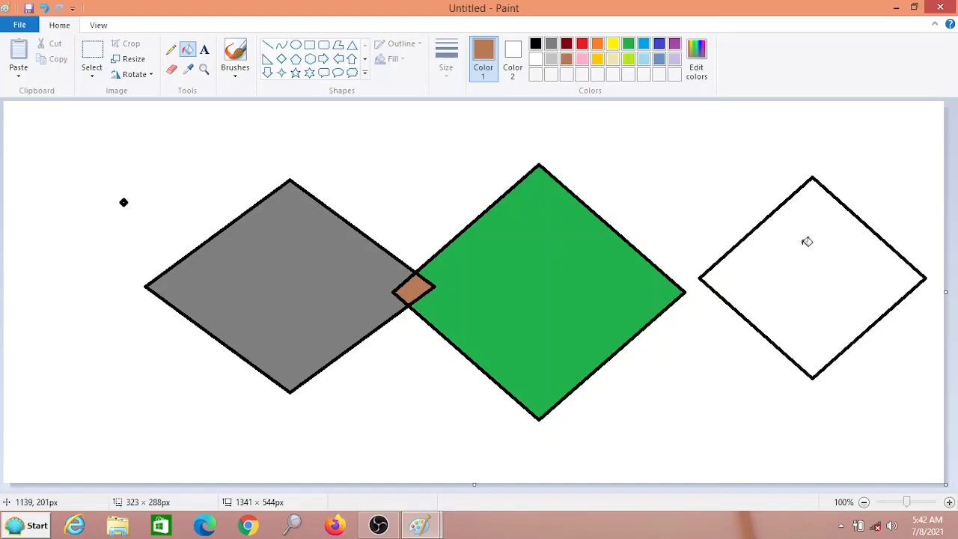
left_click(808, 243)
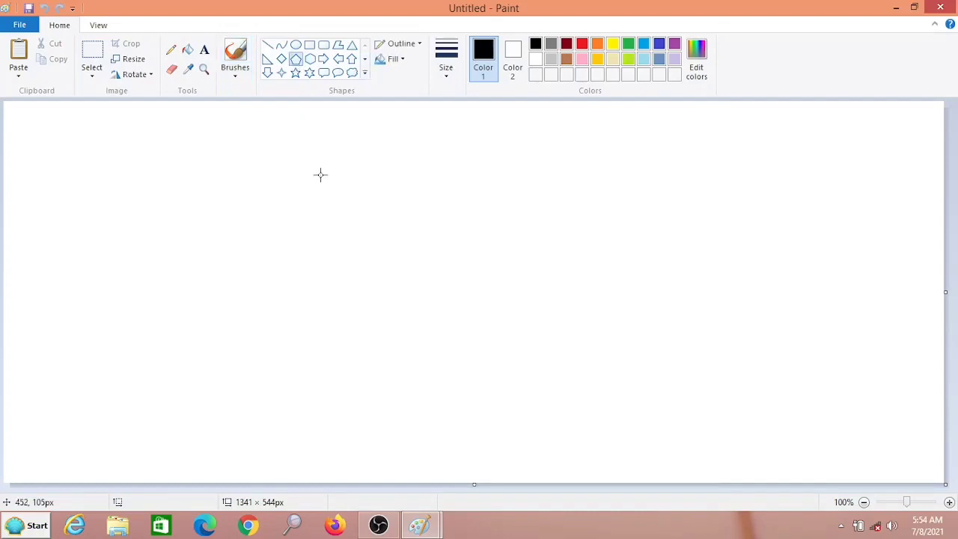
Step: Draw a pentagon near the canvas centre and fill it pink
left_click_drag(320, 175, 488, 328)
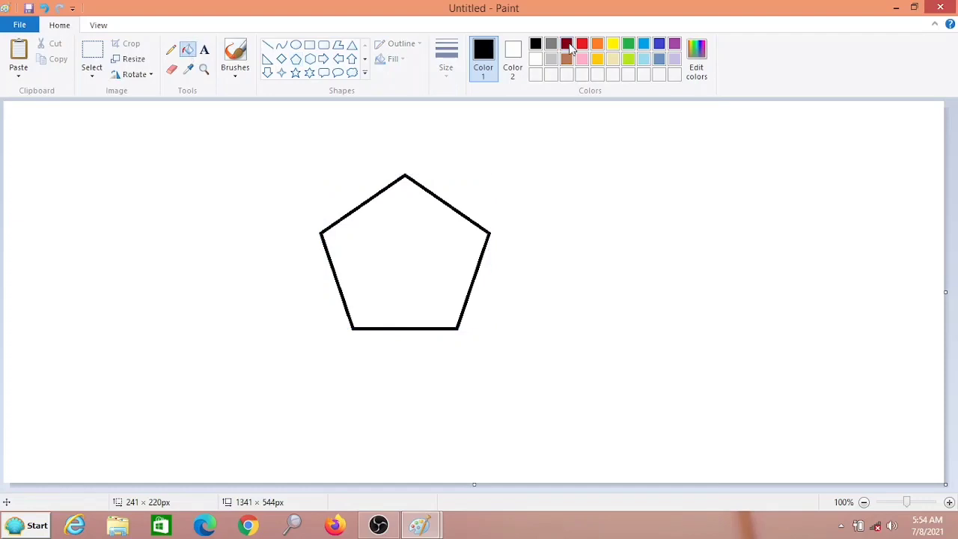
left_click(566, 44)
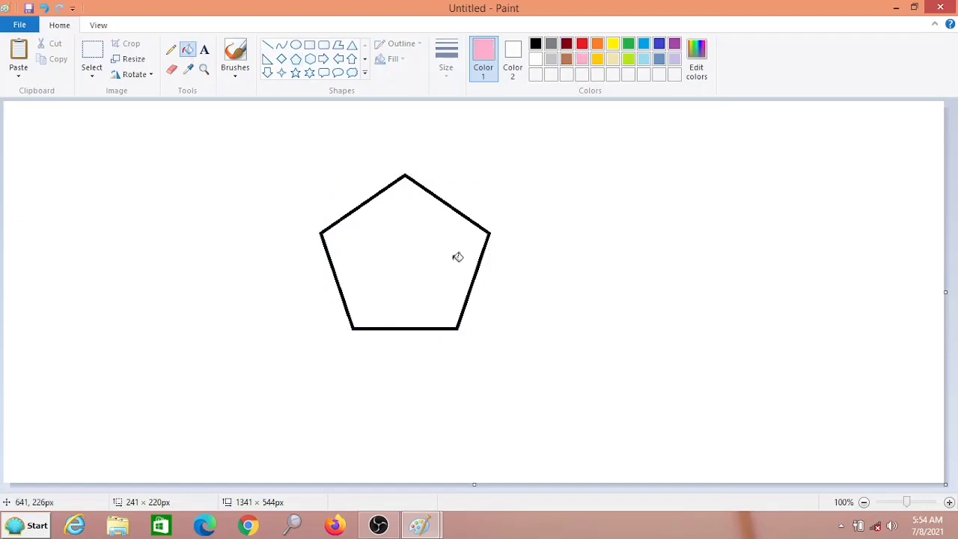
left_click(425, 248)
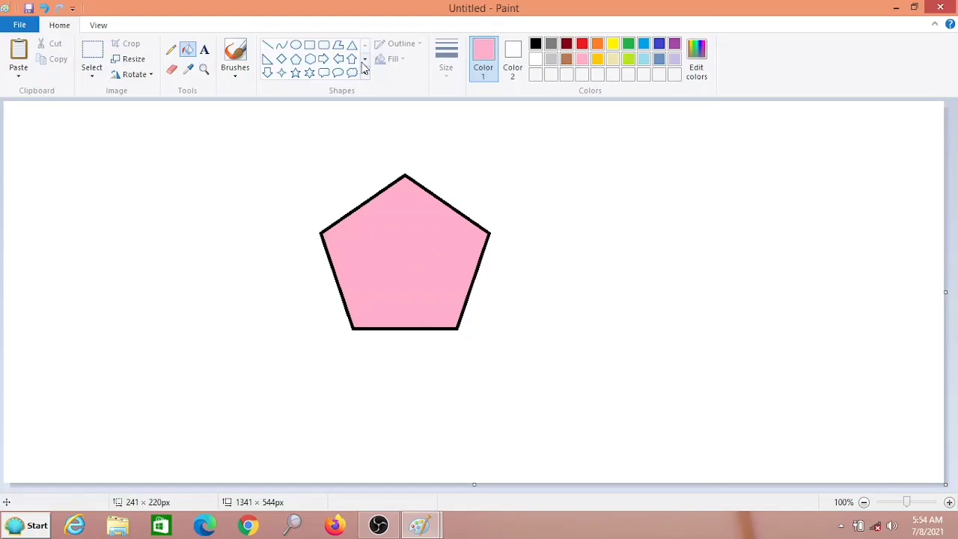
mouse_move(444, 242)
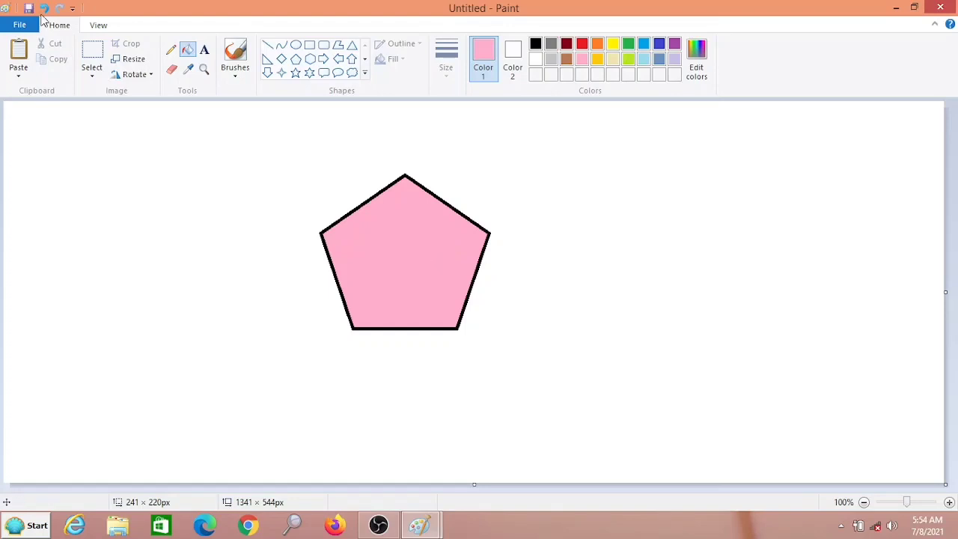
mouse_move(77, 91)
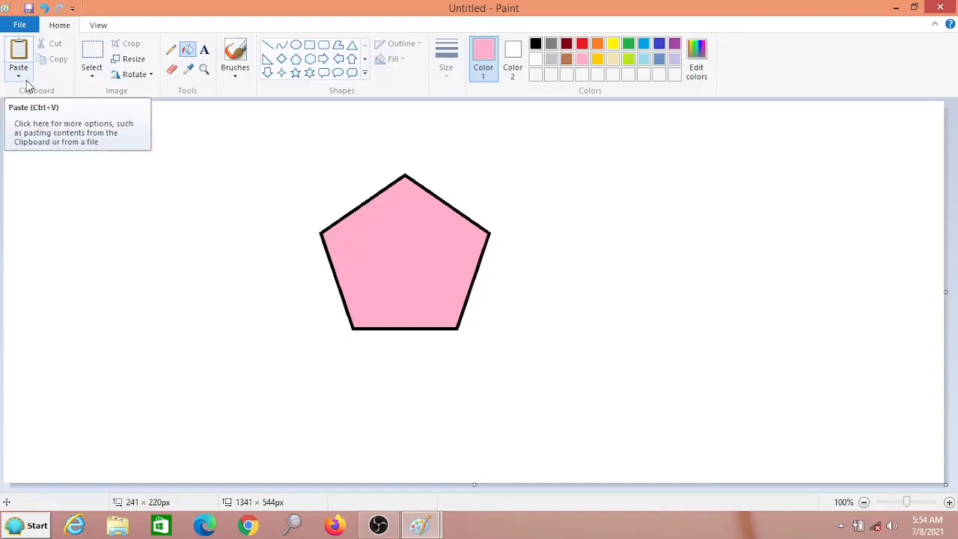
mouse_move(90, 94)
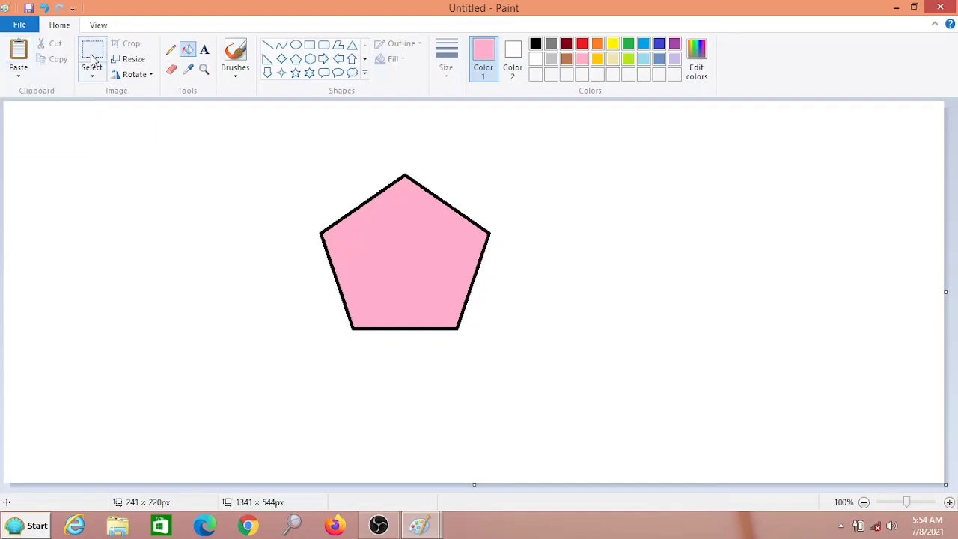
mouse_move(91, 57)
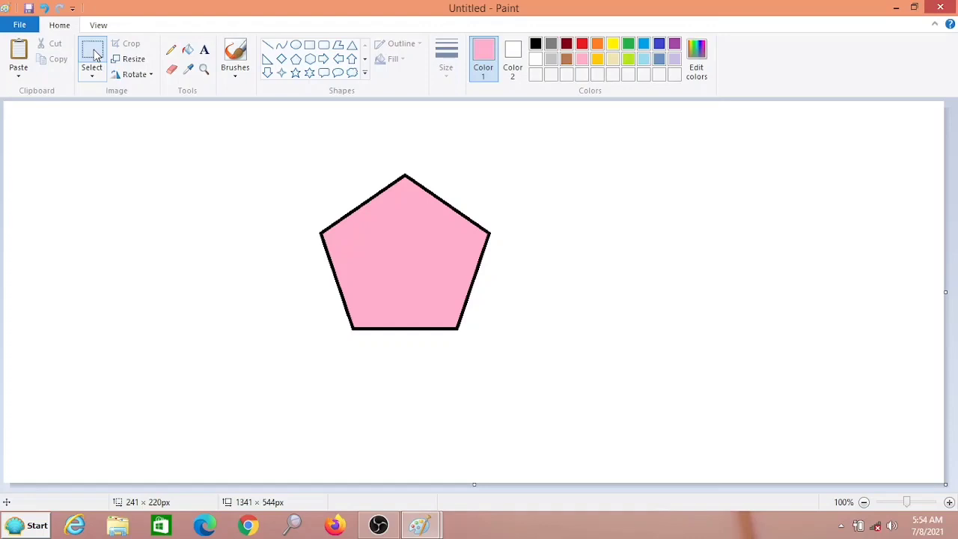
mouse_move(284, 158)
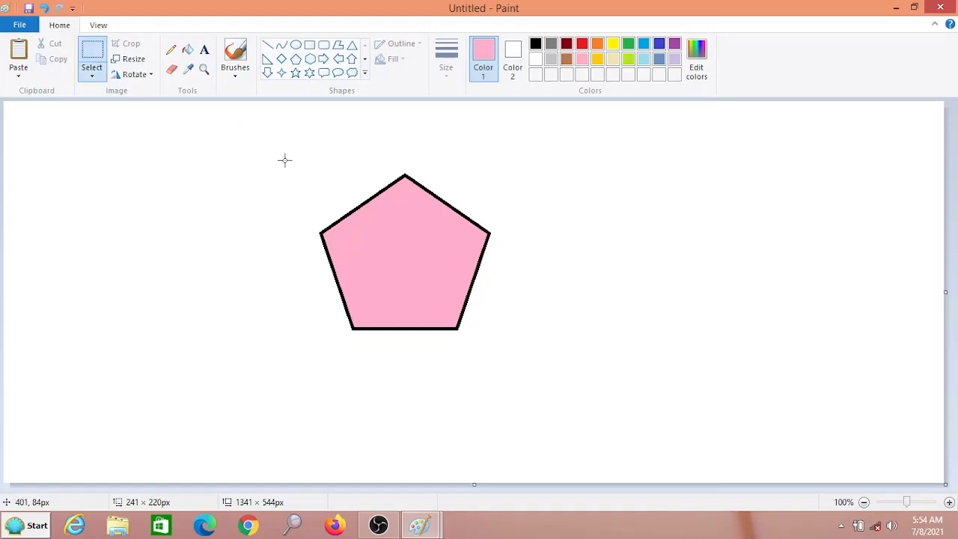
Step: Copy the pink pentagon and drag the pasted copy to the right side of the canvas
left_click_drag(285, 159, 539, 357)
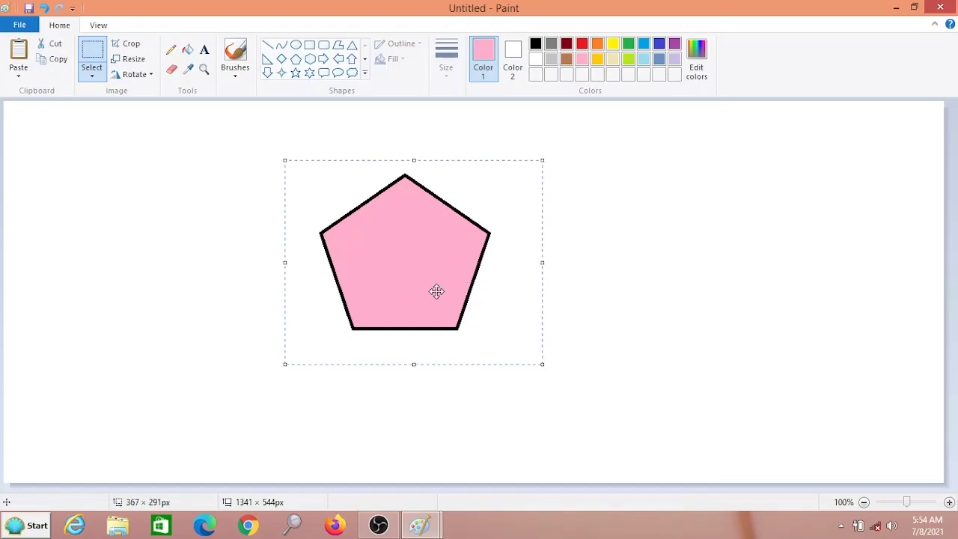
right_click(437, 291)
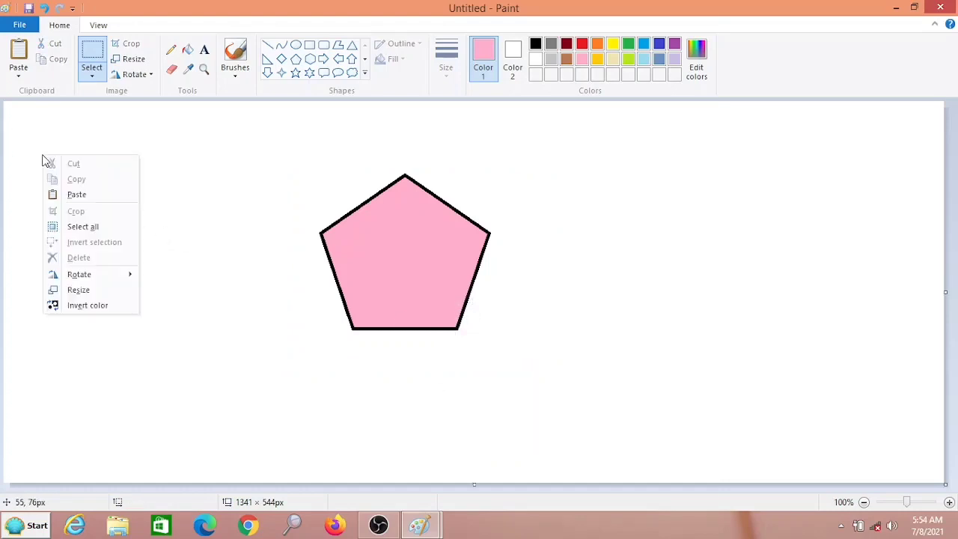
left_click(76, 195)
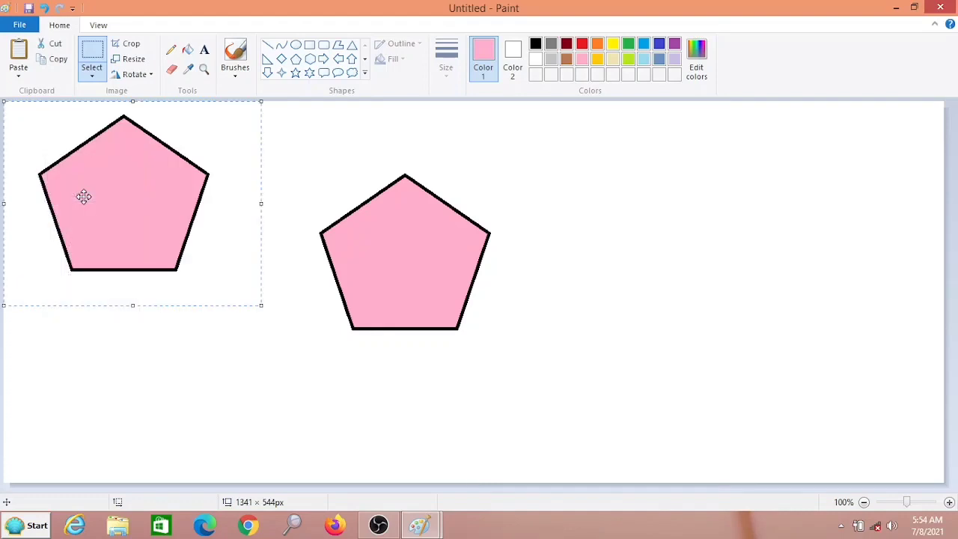
left_click_drag(83, 197, 724, 197)
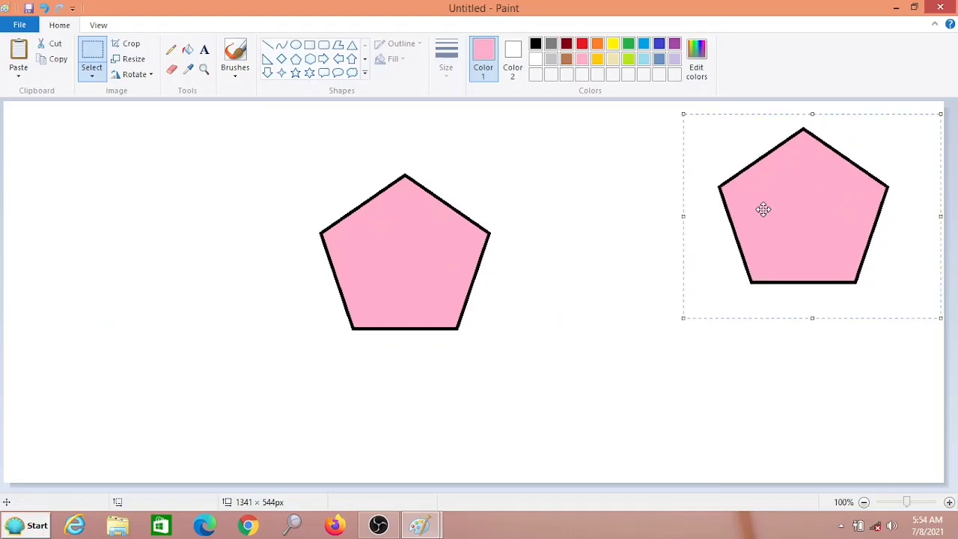
mouse_move(470, 241)
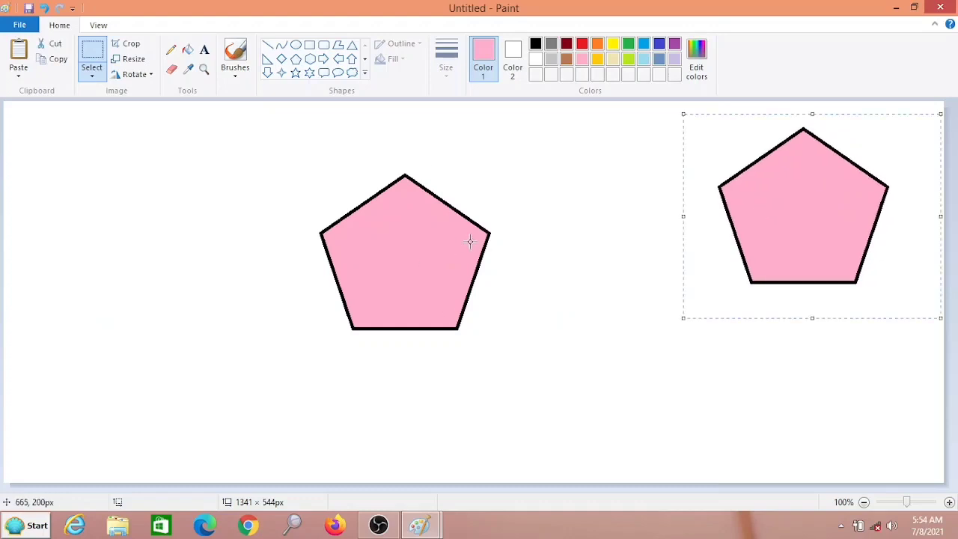
Step: Cut the centre pentagon and paste it at the top-left of the canvas
left_click_drag(274, 163, 548, 378)
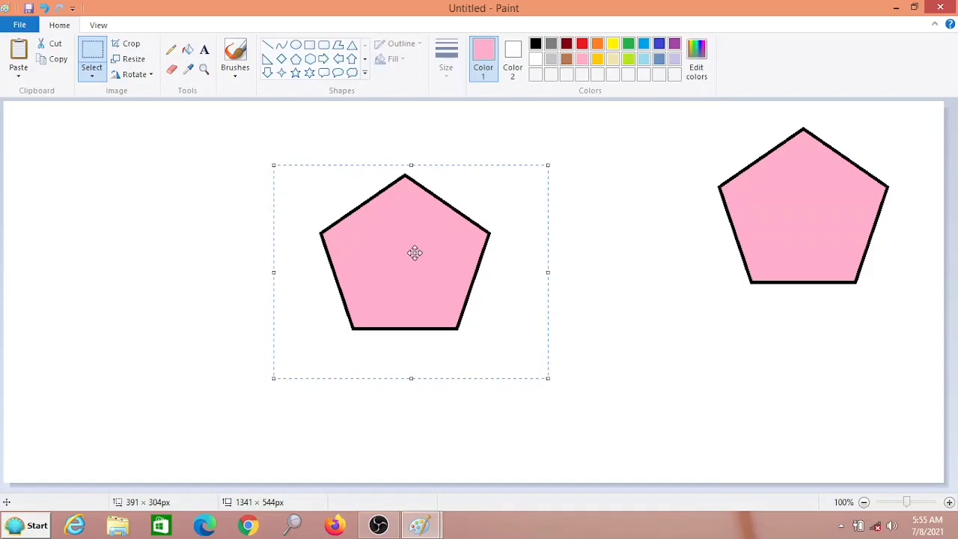
right_click(414, 252)
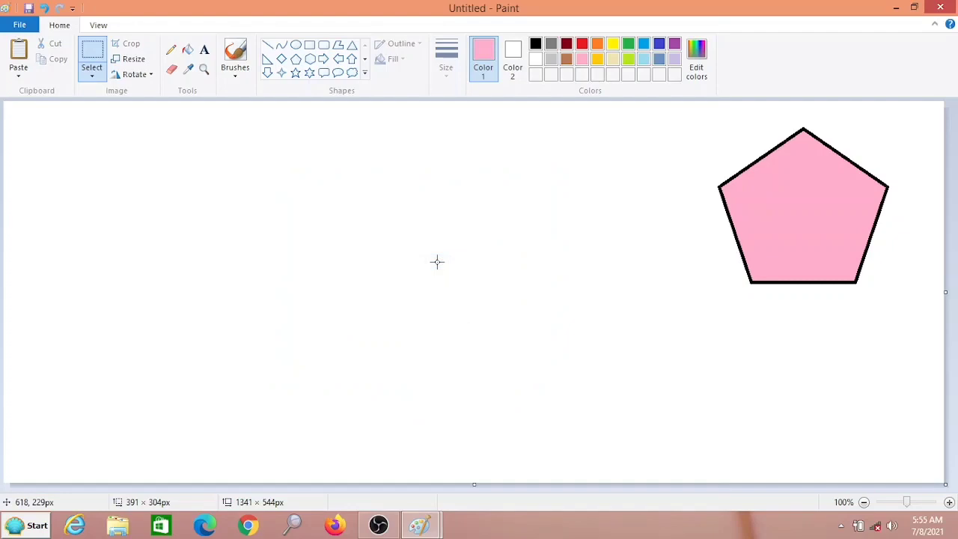
mouse_move(86, 172)
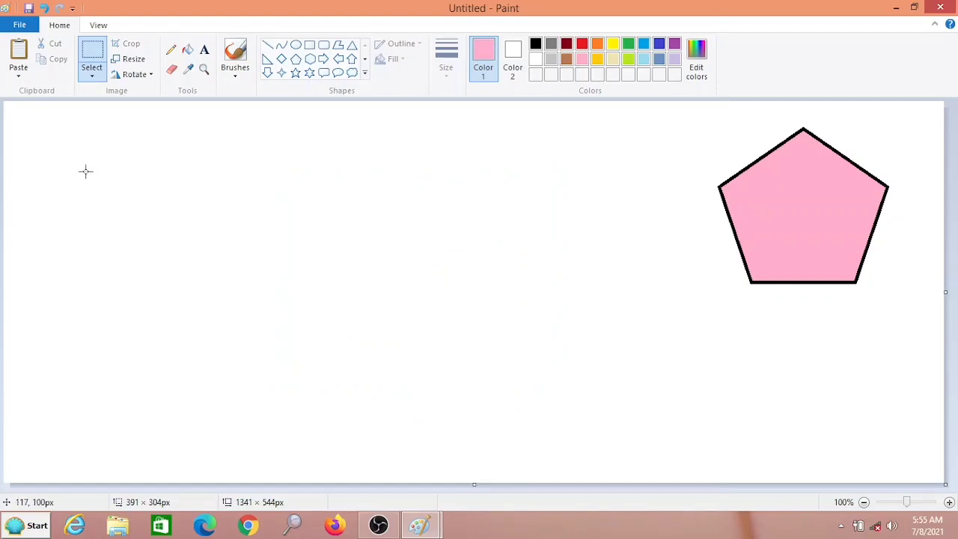
mouse_move(46, 163)
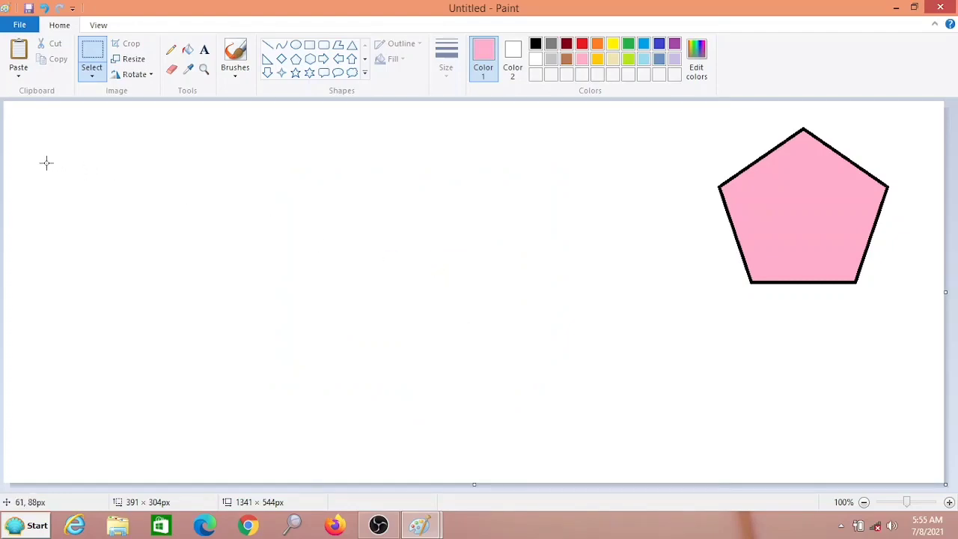
right_click(46, 163)
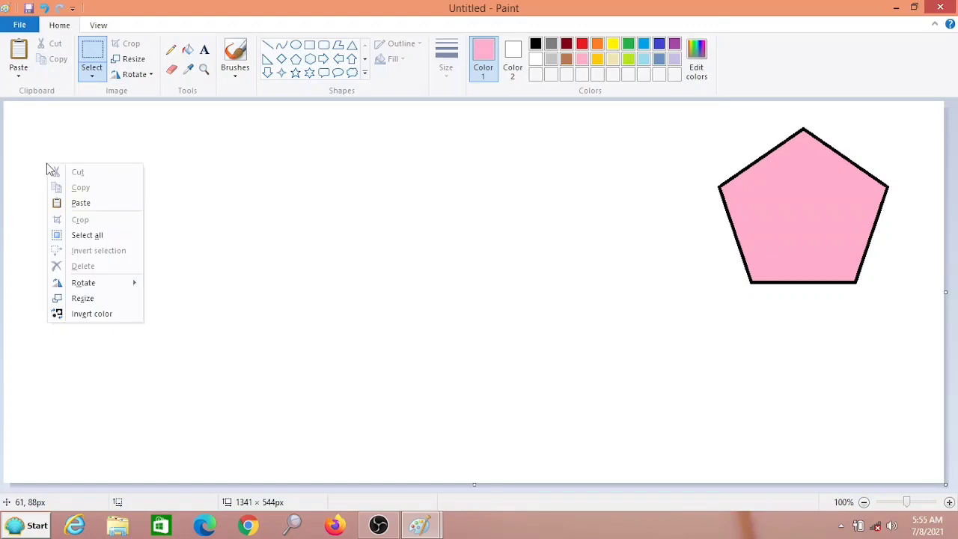
mouse_move(81, 204)
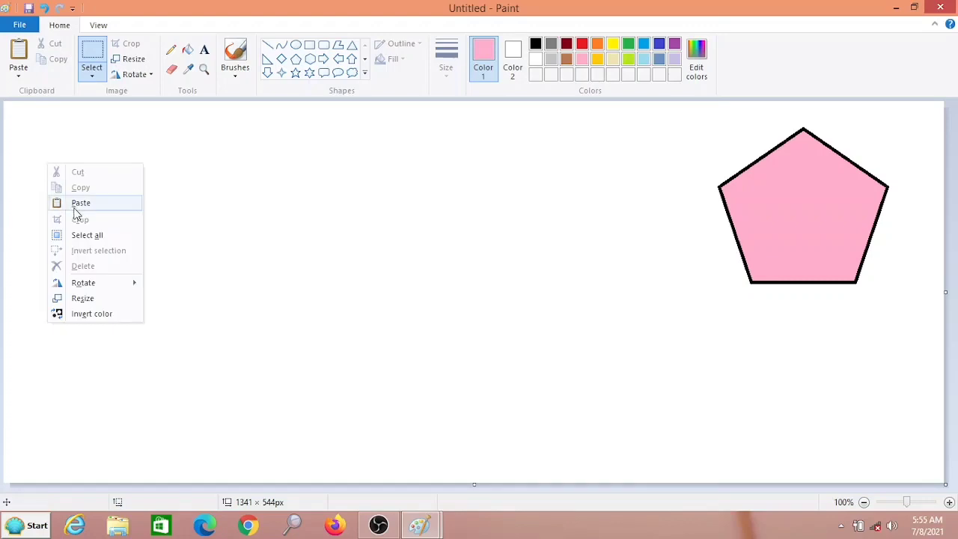
left_click(81, 204)
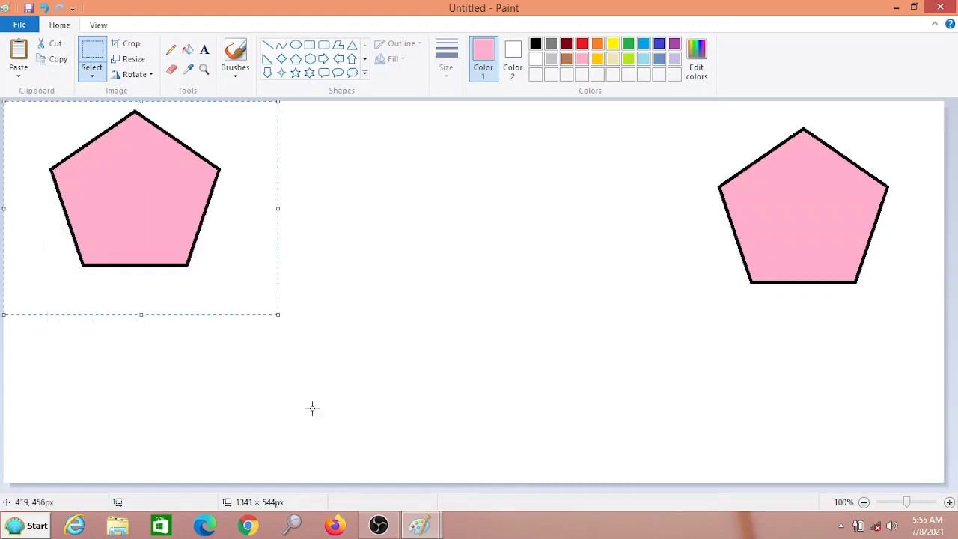